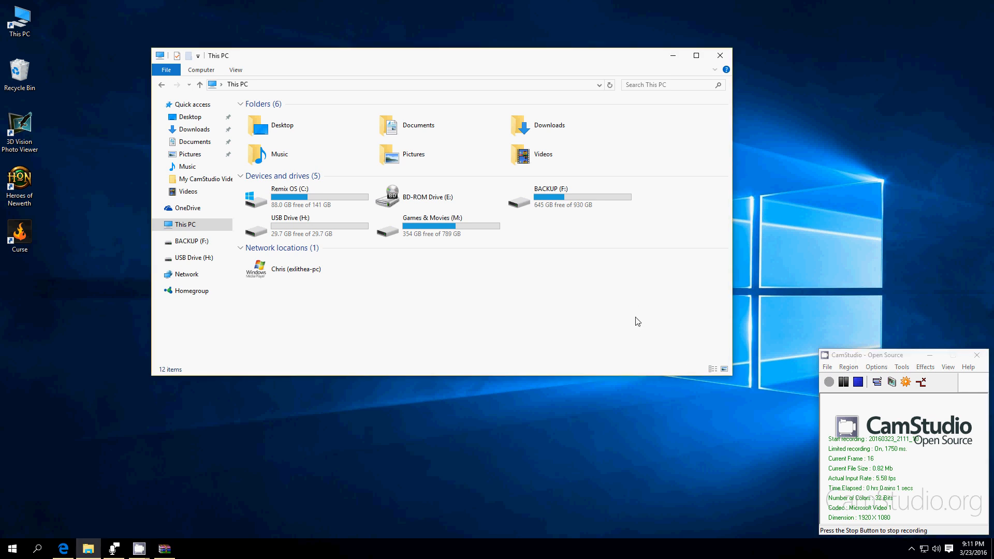
pyautogui.moveTo(584, 344)
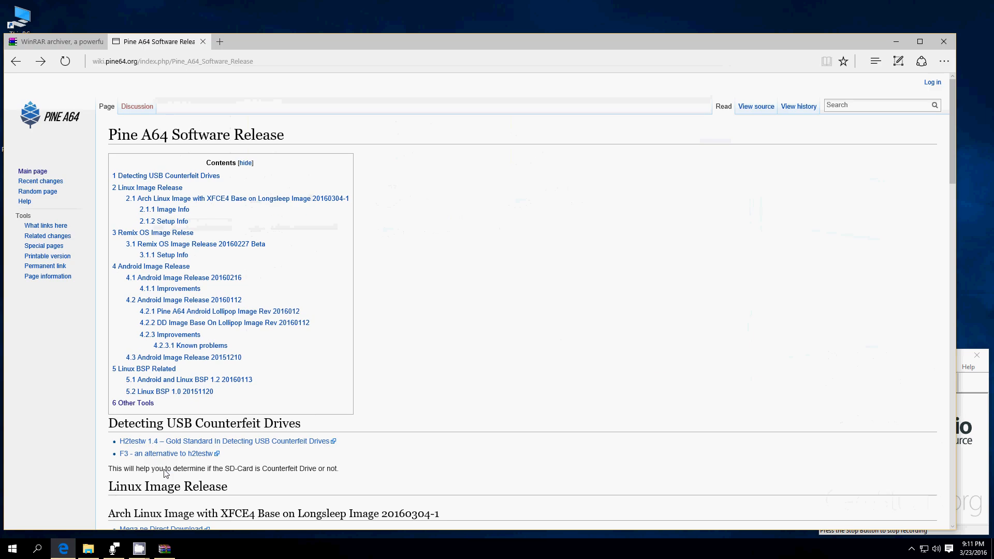
pyautogui.click(57, 42)
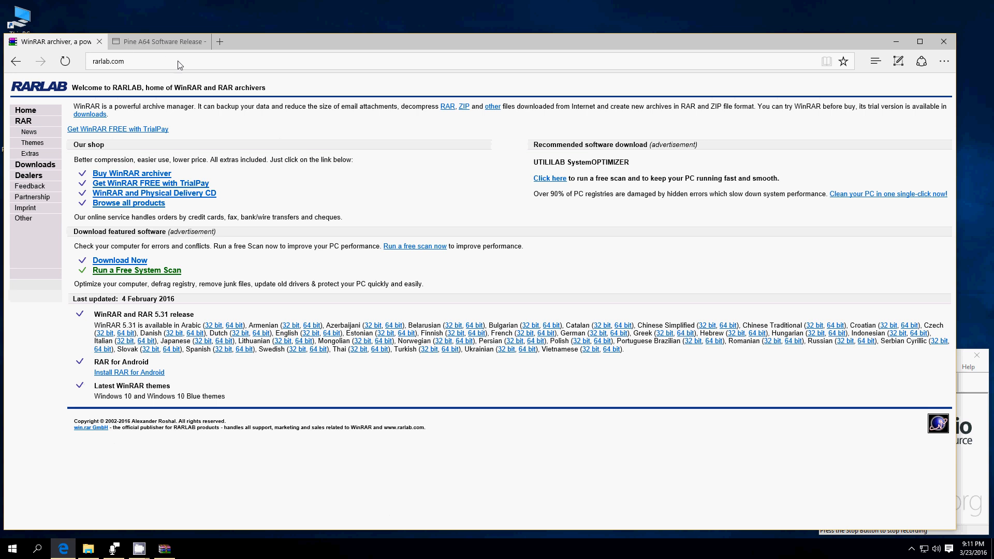
pyautogui.moveTo(279, 228)
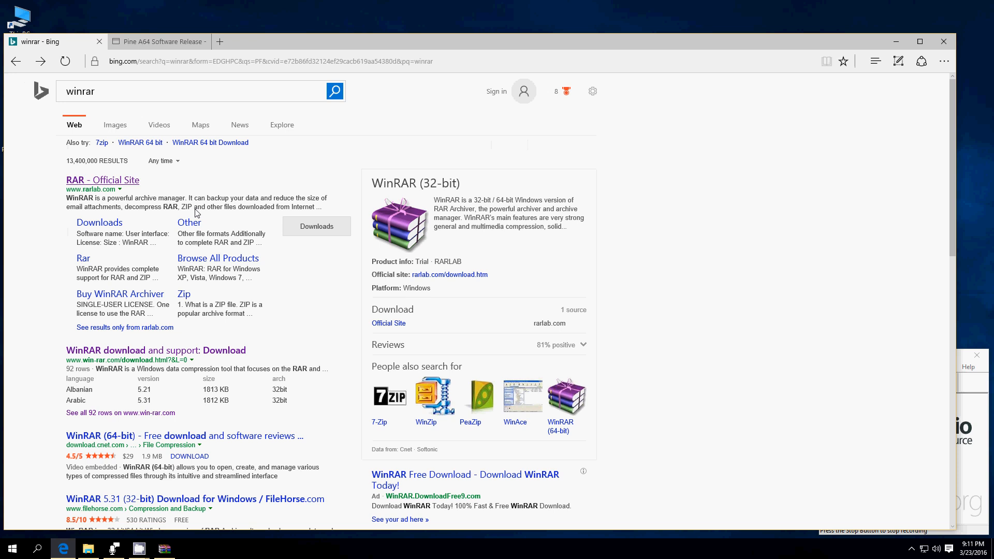
pyautogui.click(99, 222)
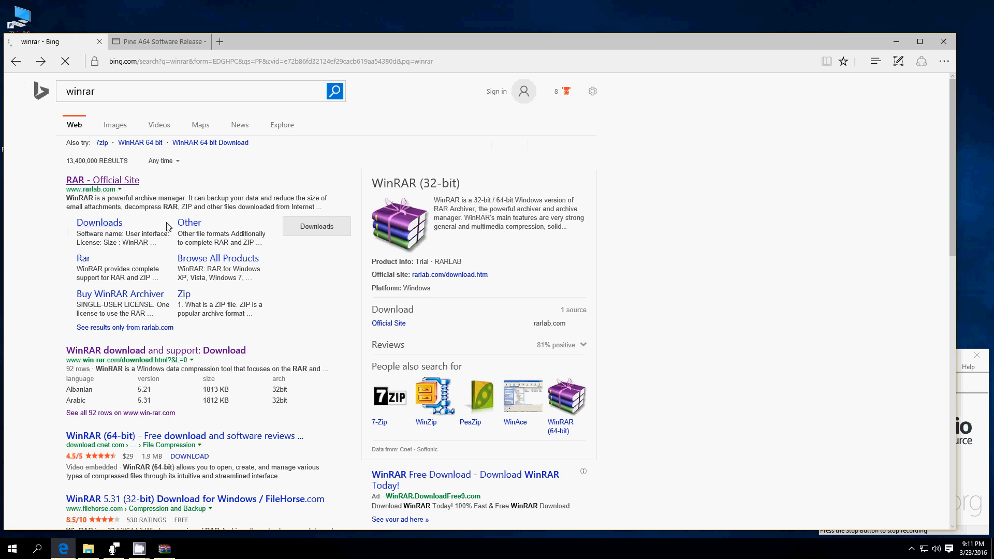
pyautogui.click(103, 180)
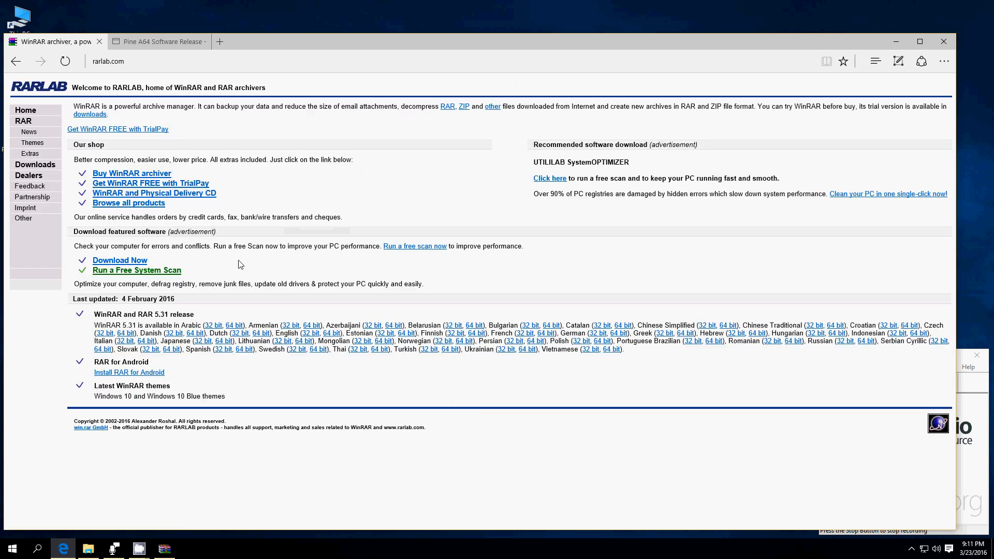
pyautogui.moveTo(250, 170)
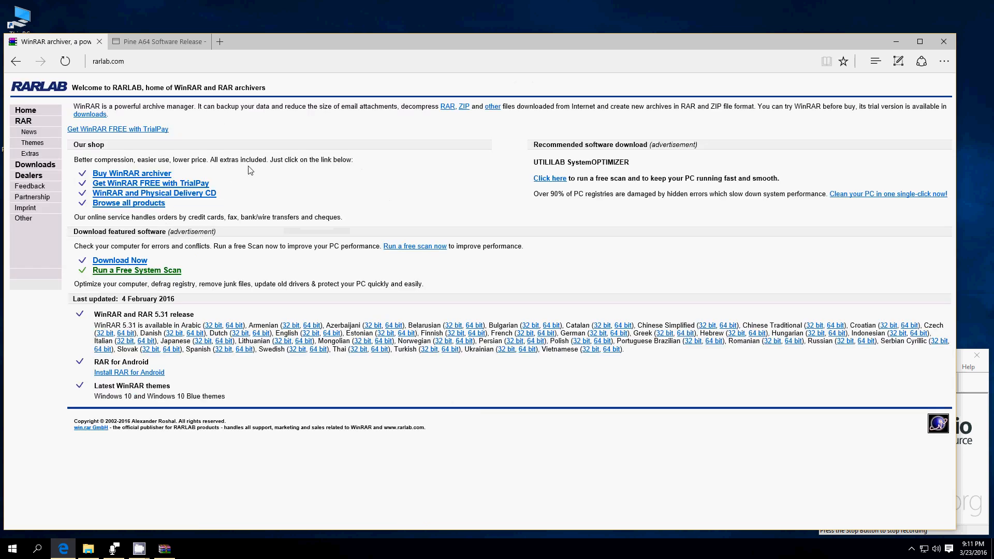
pyautogui.click(160, 41)
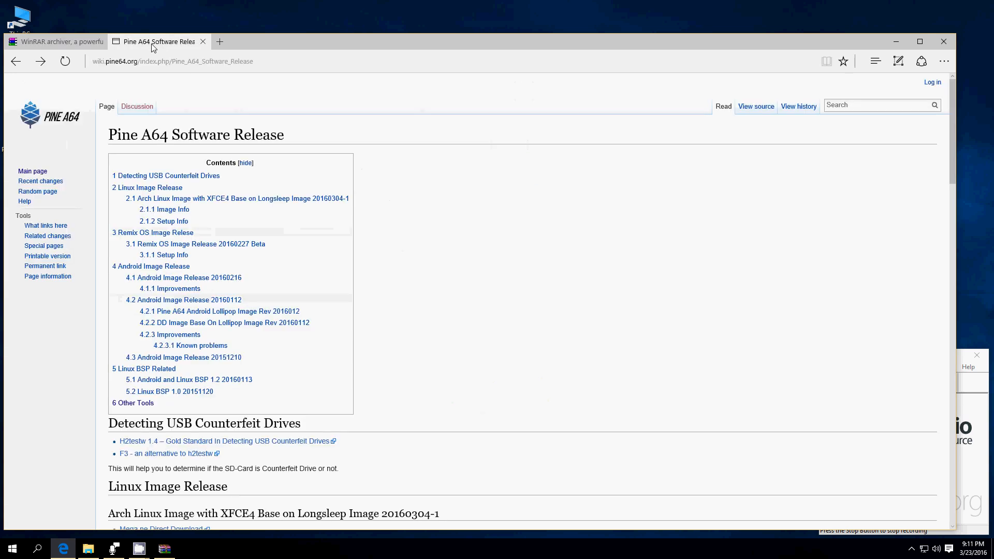
pyautogui.moveTo(211, 47)
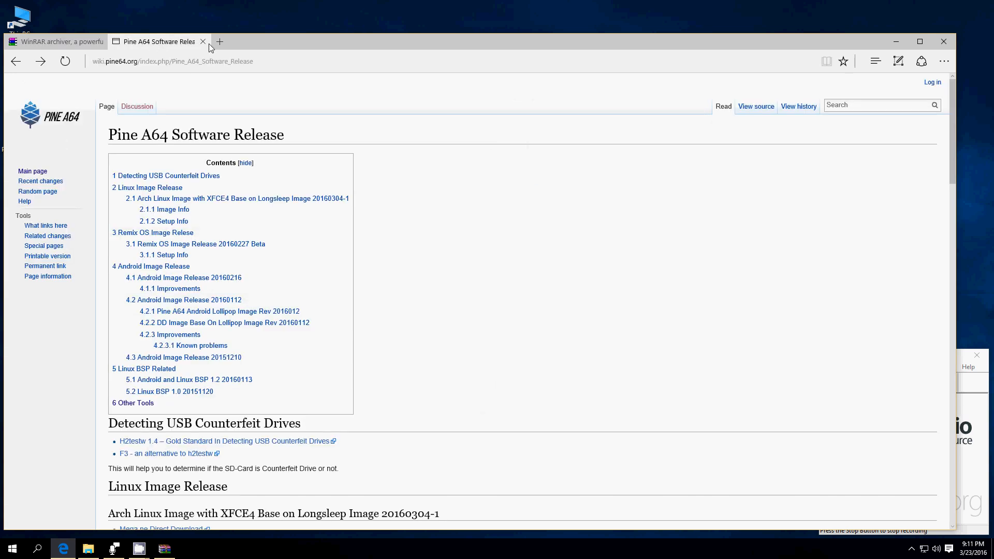
# Step: Reach the PINE64 wiki from the pine64.com home page
pyautogui.click(15, 60)
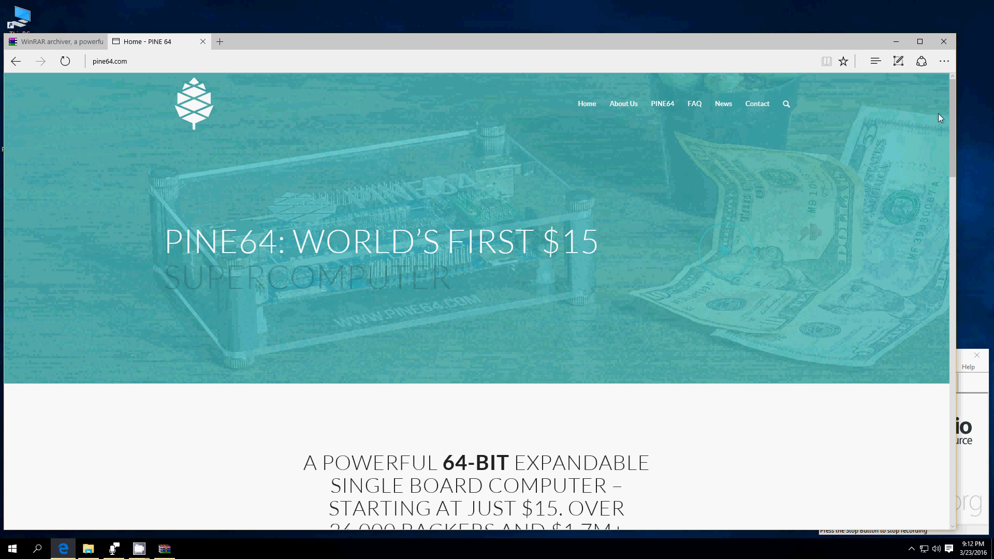
pyautogui.scroll(-3)
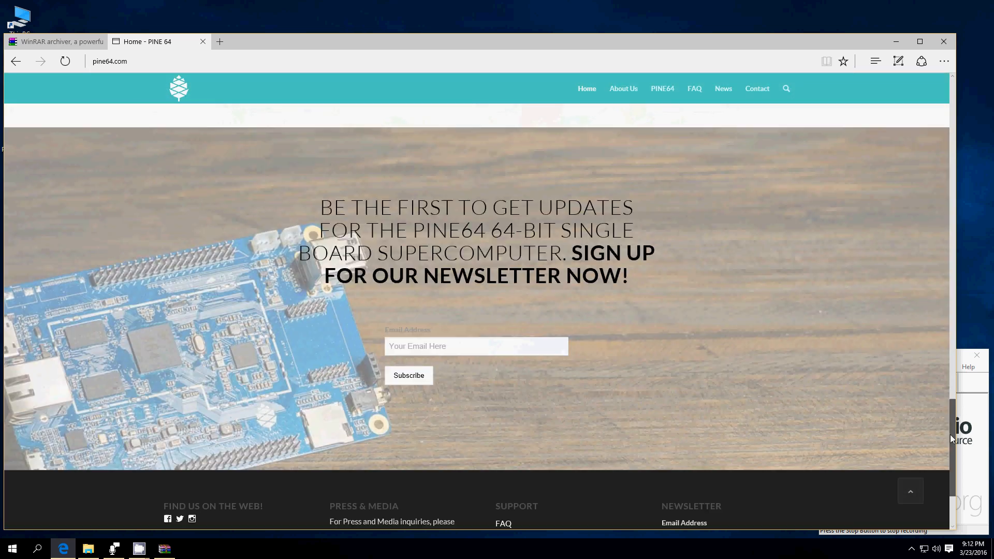
pyautogui.scroll(-3)
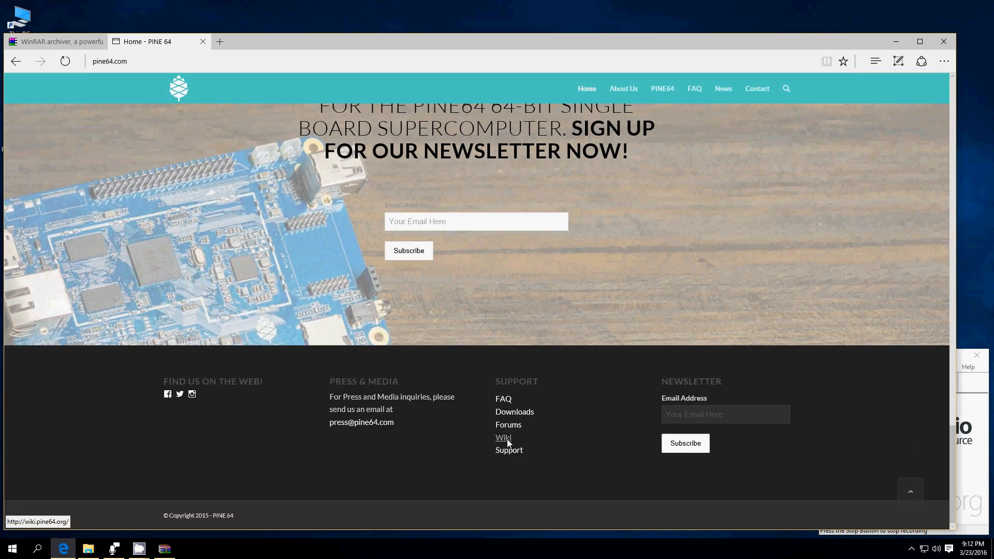
pyautogui.click(504, 436)
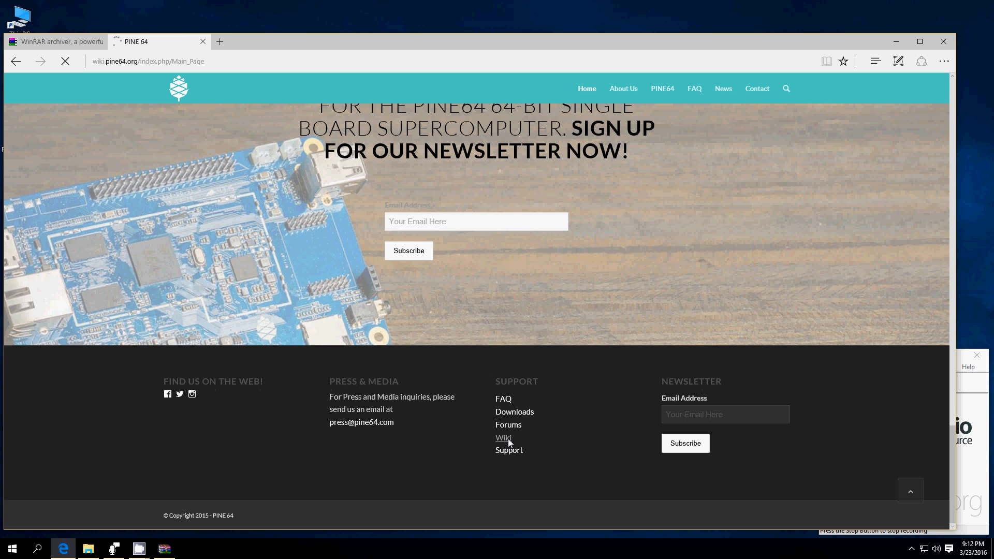
pyautogui.click(503, 436)
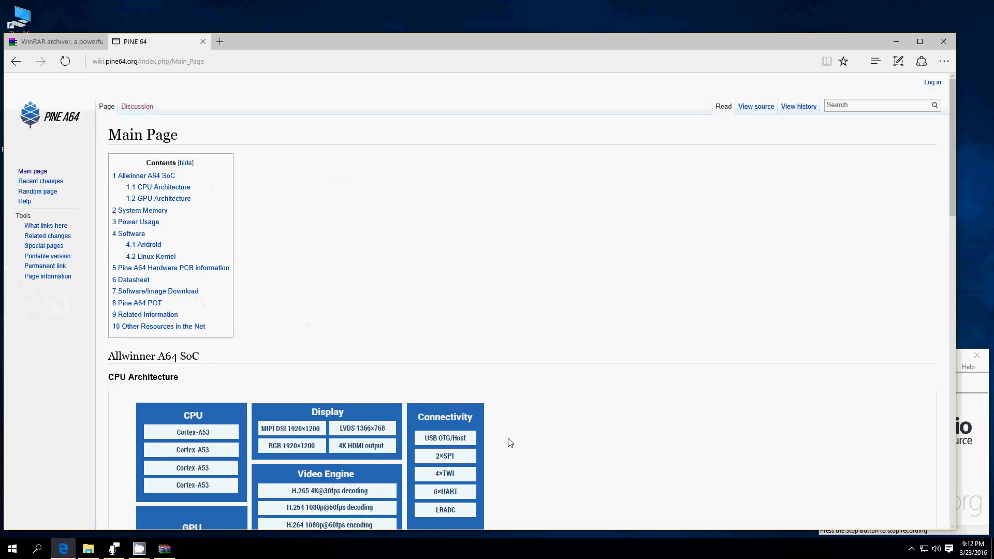
pyautogui.moveTo(259, 308)
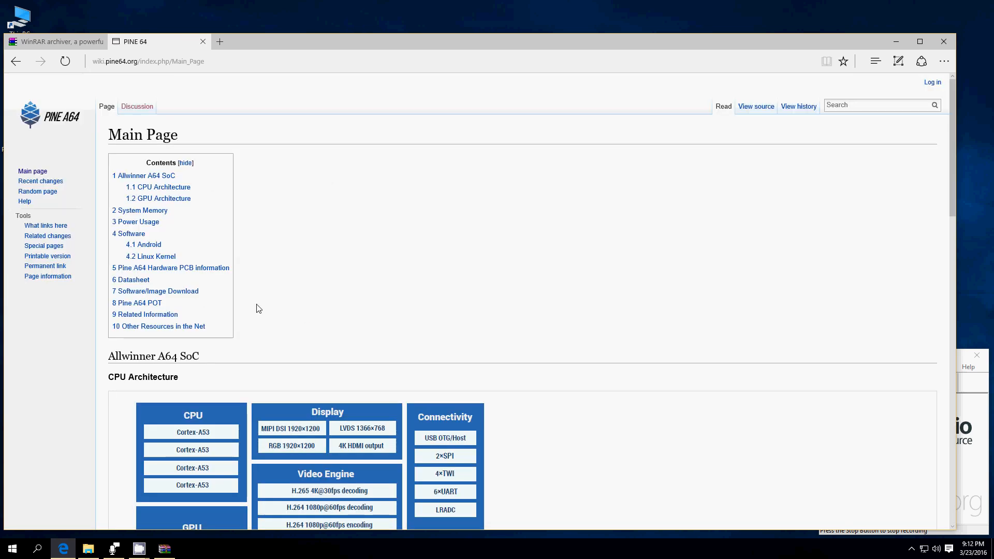
pyautogui.moveTo(168, 296)
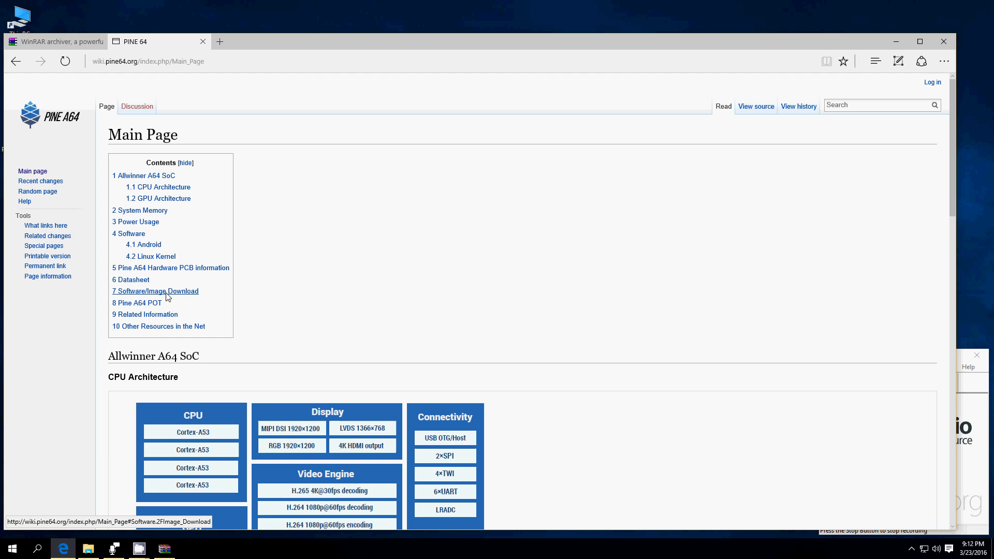
# Step: Jump to the Software/Image Download section and follow the Pine A64 Software/Image Download link
pyautogui.click(156, 291)
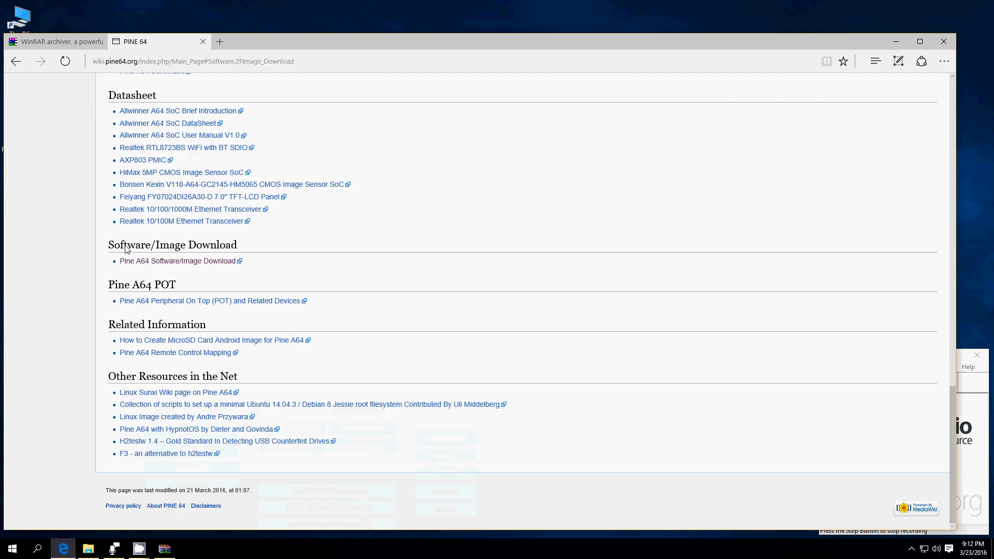
pyautogui.click(177, 260)
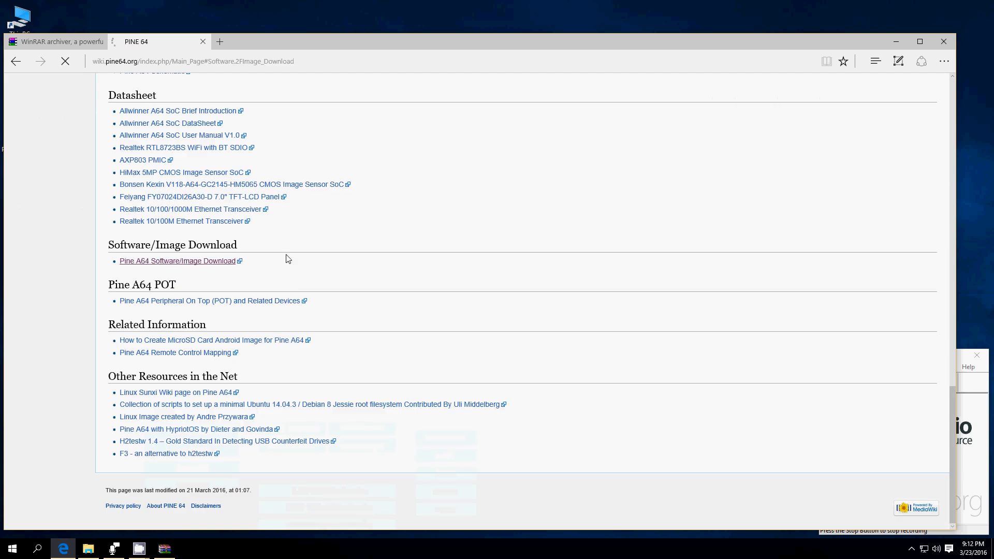
# Step: Jump to the Other Tools section listing the Allwinner PhoenixCard Bootable SD-Card Creator
pyautogui.click(177, 261)
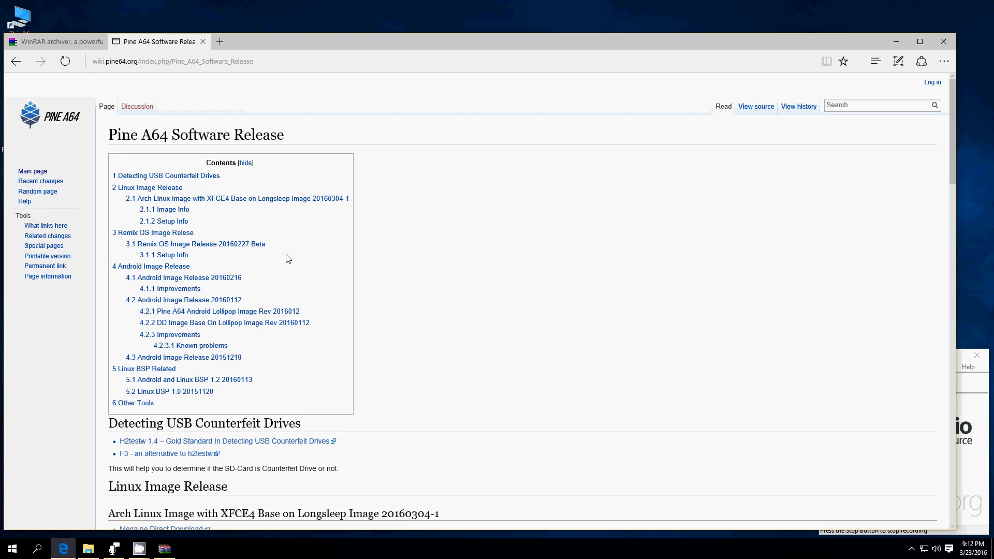
pyautogui.moveTo(218, 397)
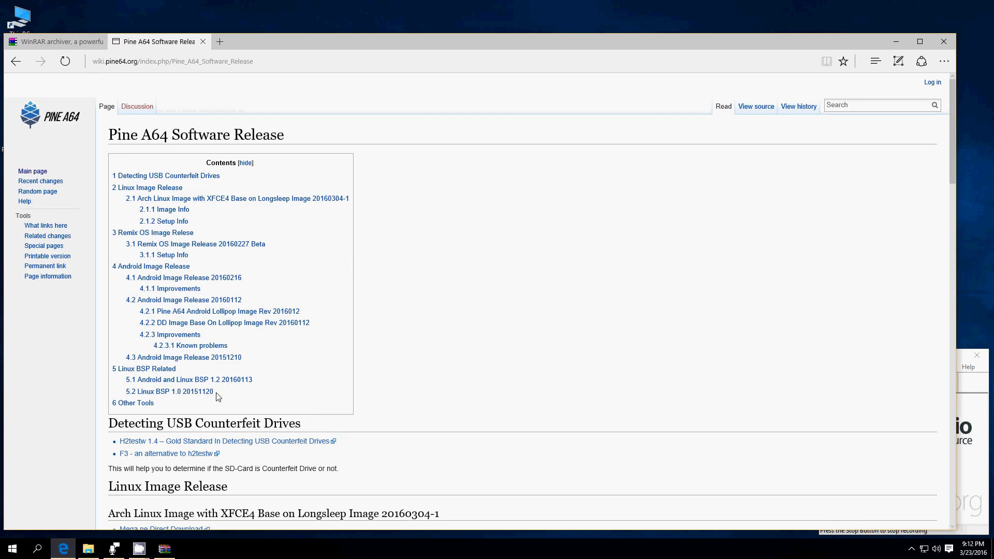
pyautogui.moveTo(213, 249)
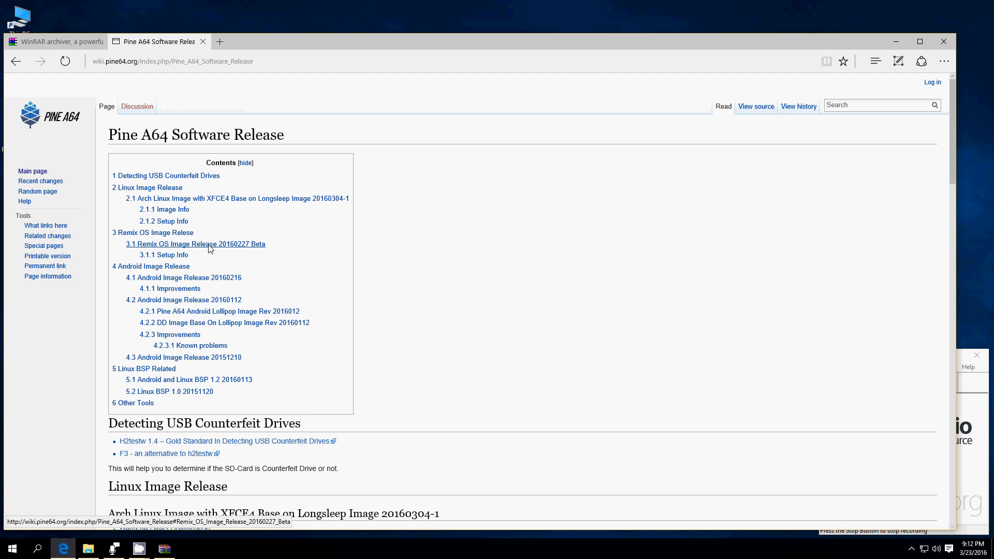
pyautogui.moveTo(138, 238)
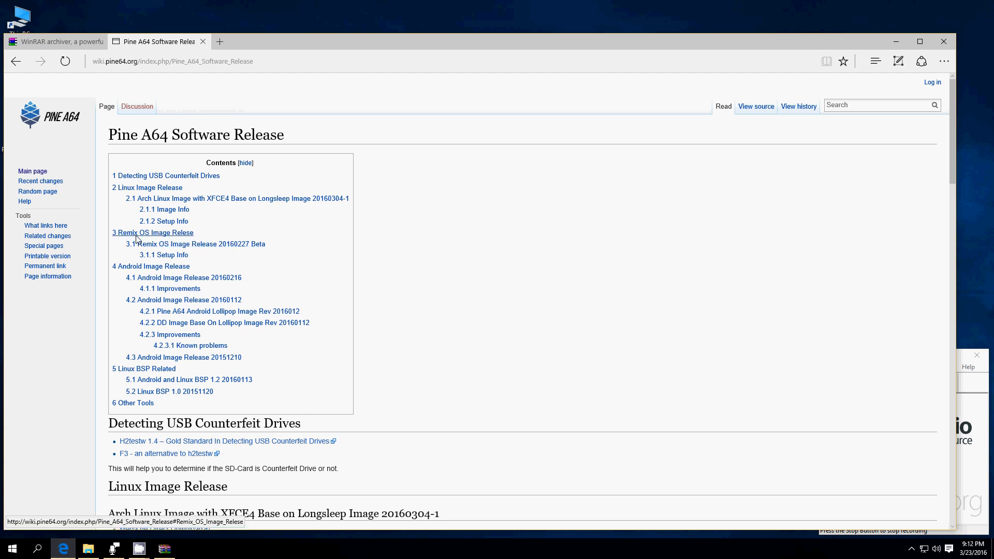
pyautogui.moveTo(143, 271)
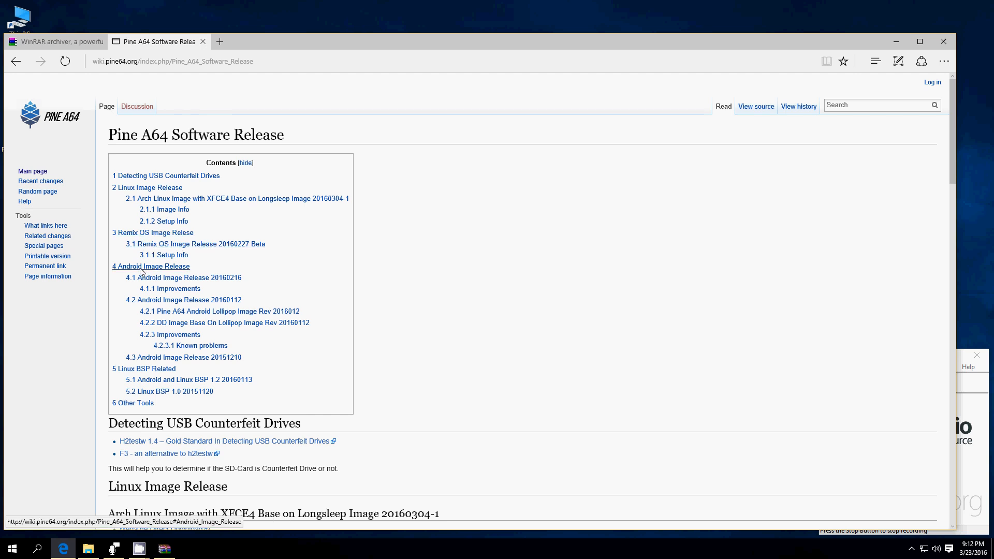
pyautogui.moveTo(178, 405)
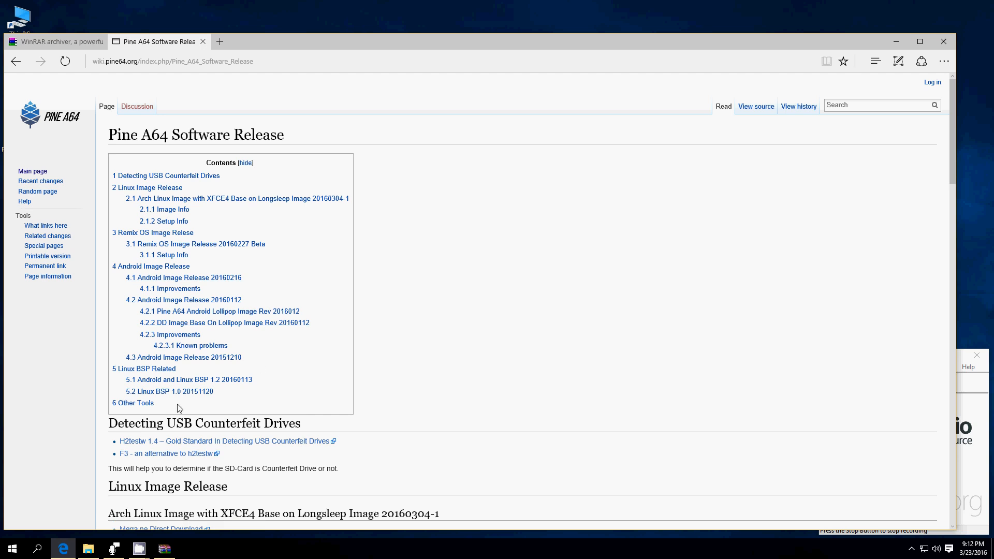
pyautogui.click(132, 403)
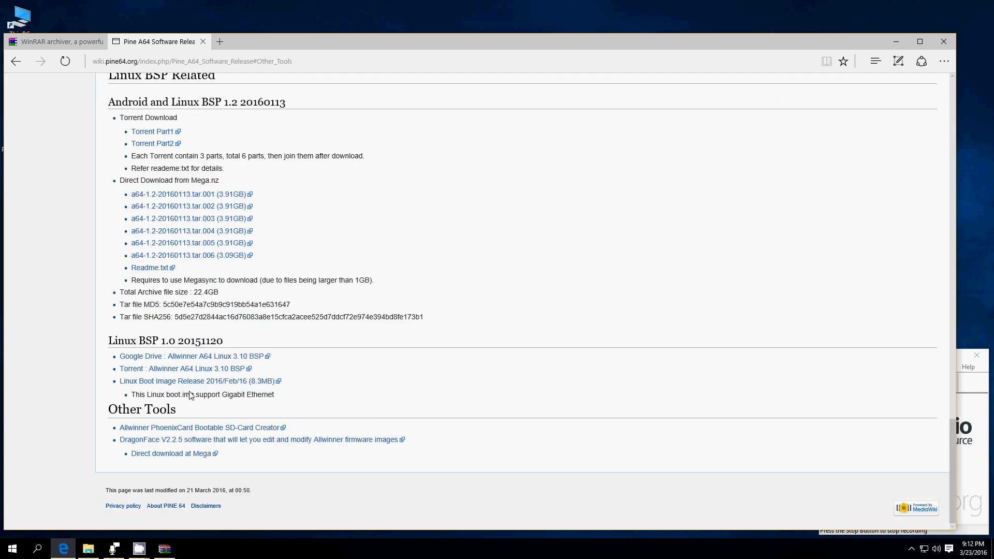
pyautogui.moveTo(150, 434)
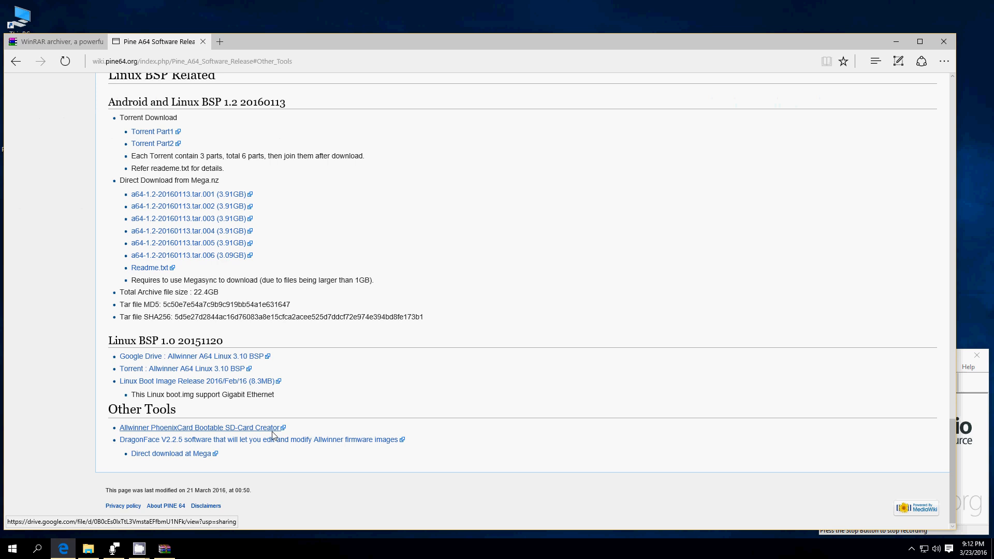
pyautogui.moveTo(481, 343)
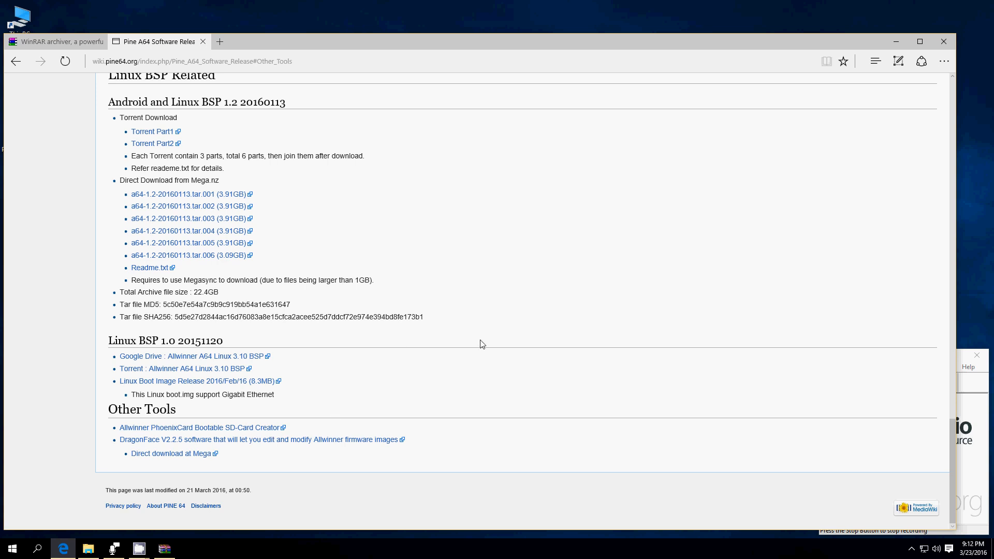
pyautogui.moveTo(153, 102)
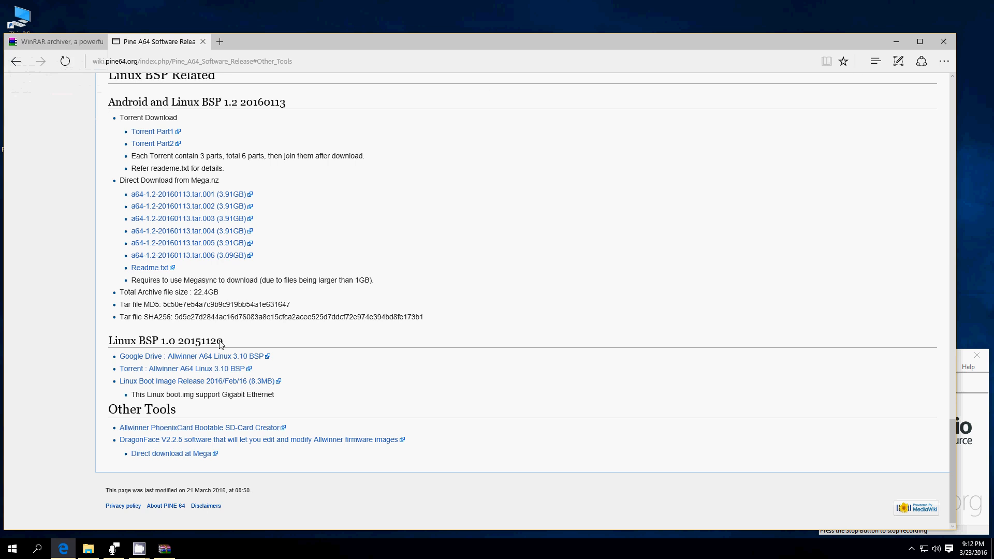
# Step: Browse the BACKUP (F:) drive to the PhoenixCard_V310_20130618 archive
pyautogui.click(87, 549)
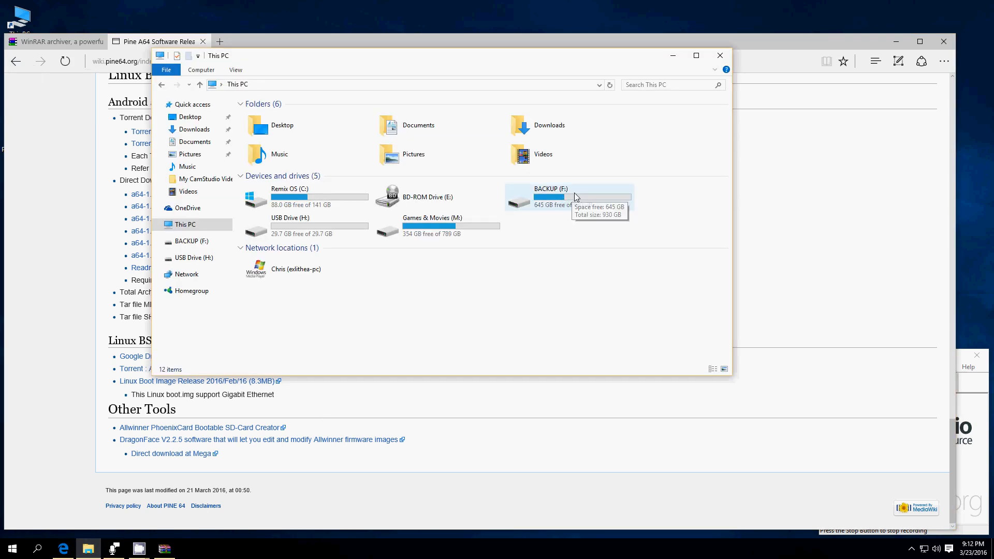
pyautogui.doubleClick(550, 196)
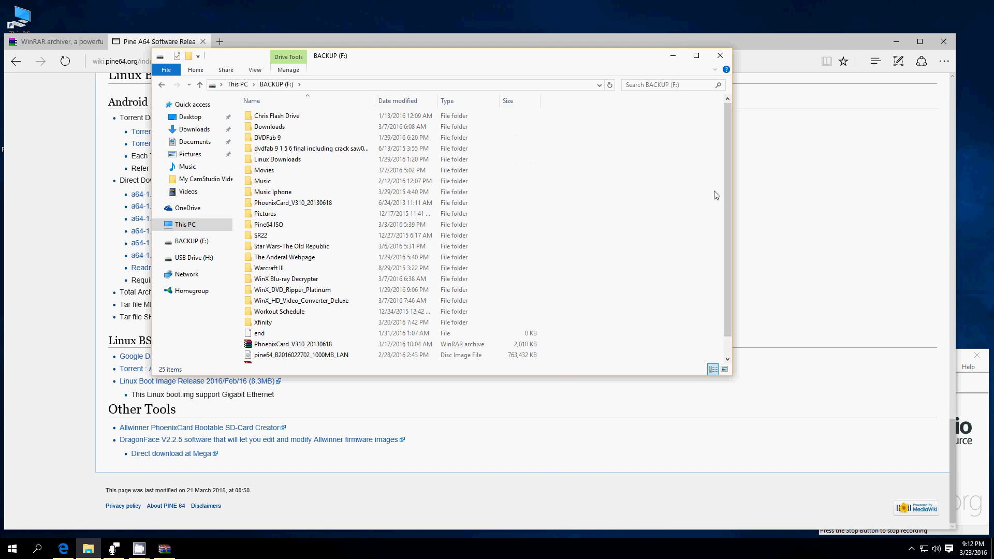
pyautogui.scroll(-3)
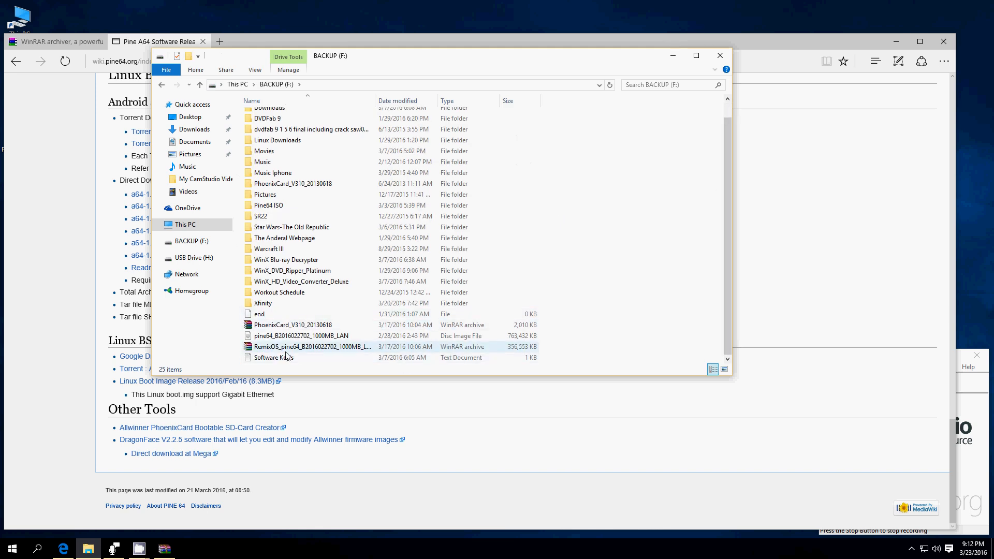
pyautogui.moveTo(288, 350)
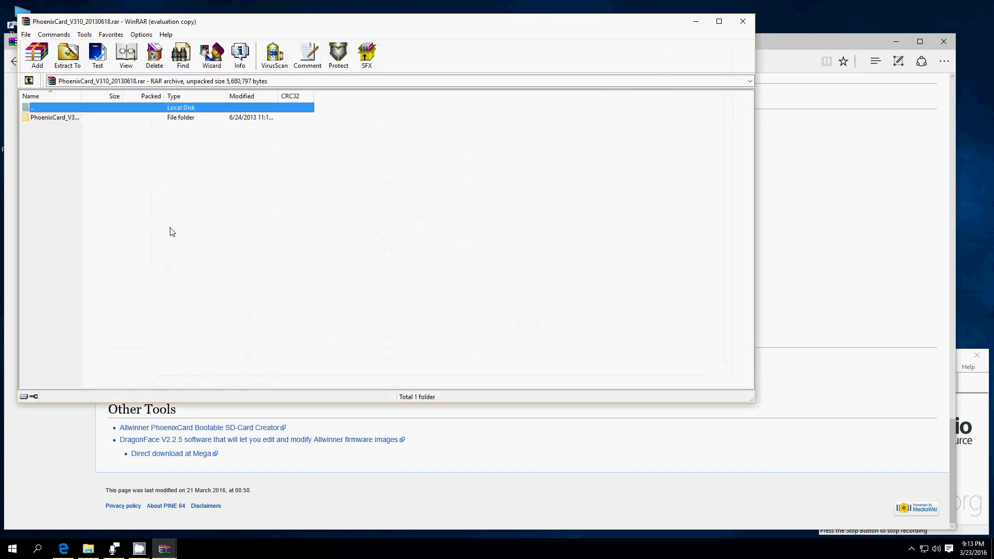
# Step: Launch PhoenixCard.exe from the extracted PhoenixCard_V310_20130618 folder
pyautogui.rightClick(47, 117)
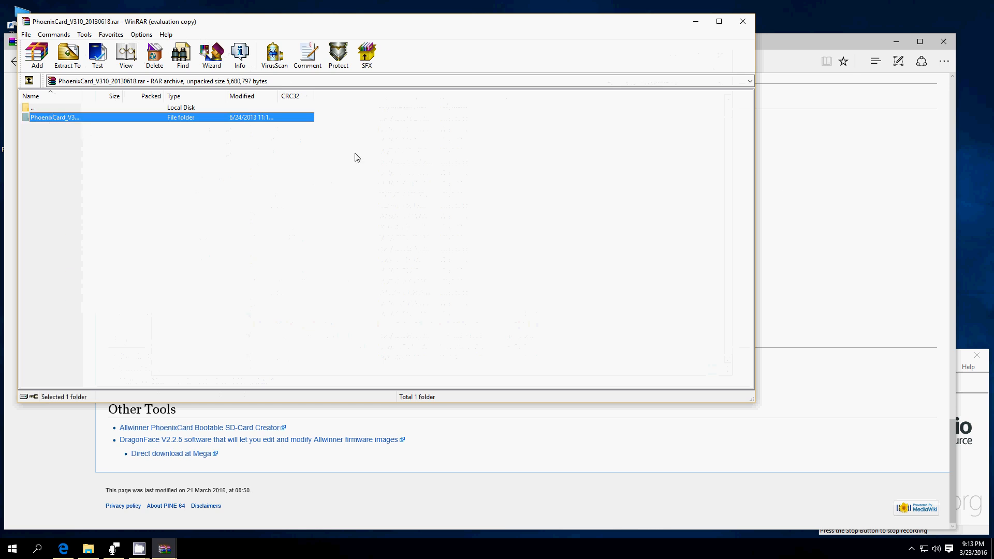
pyautogui.moveTo(96, 68)
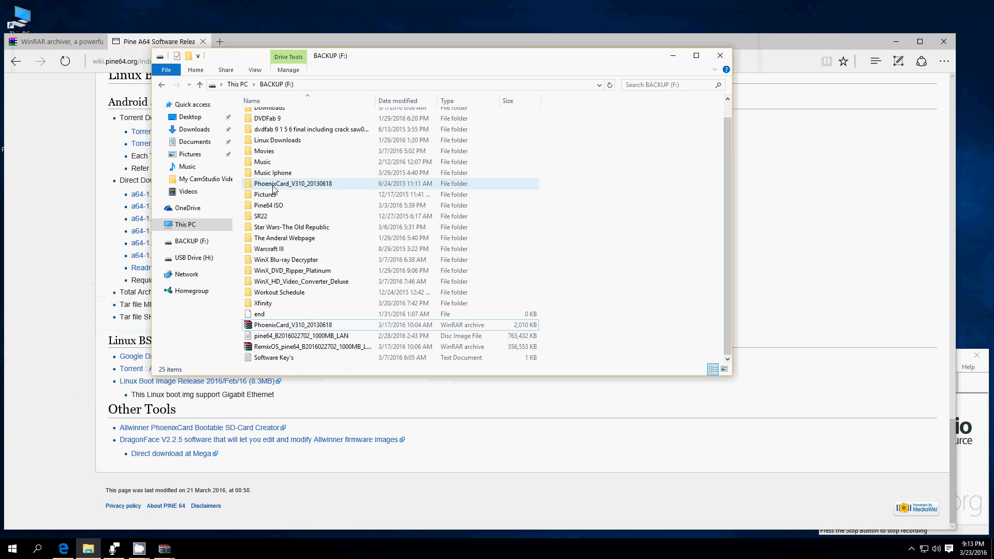
pyautogui.doubleClick(292, 184)
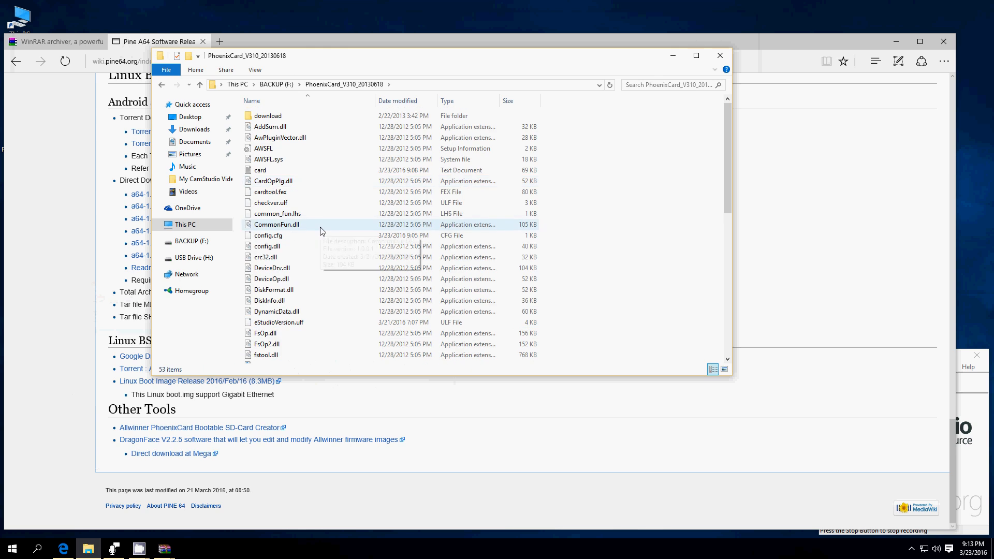
pyautogui.scroll(-3)
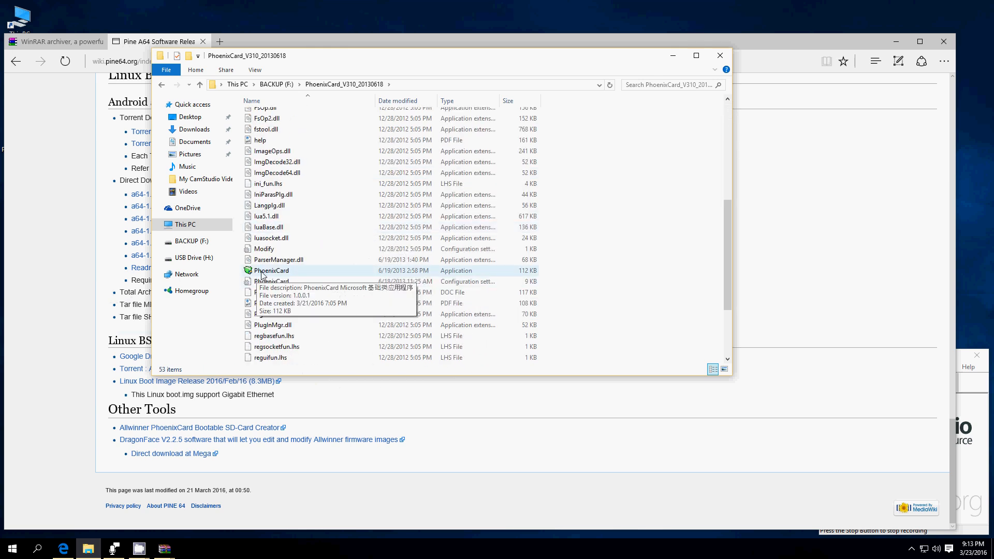
pyautogui.doubleClick(271, 271)
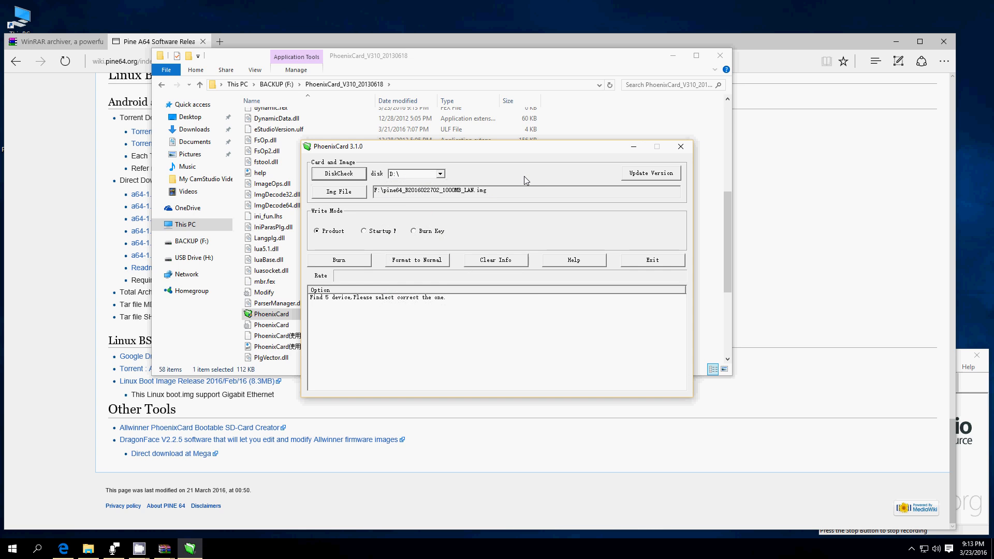
pyautogui.moveTo(570, 180)
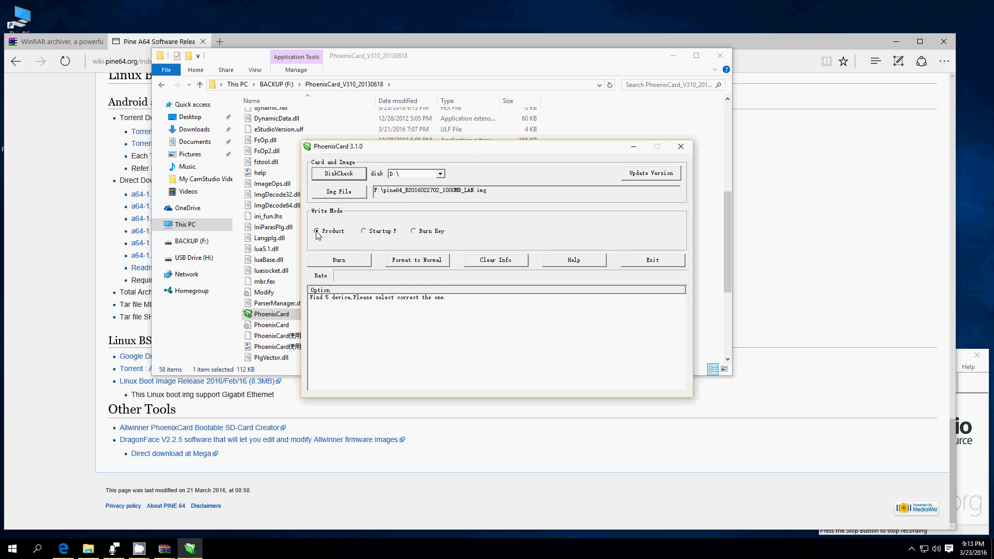
# Step: Review PhoenixCard's disk, pine64 image path and Product write mode settings
pyautogui.click(317, 230)
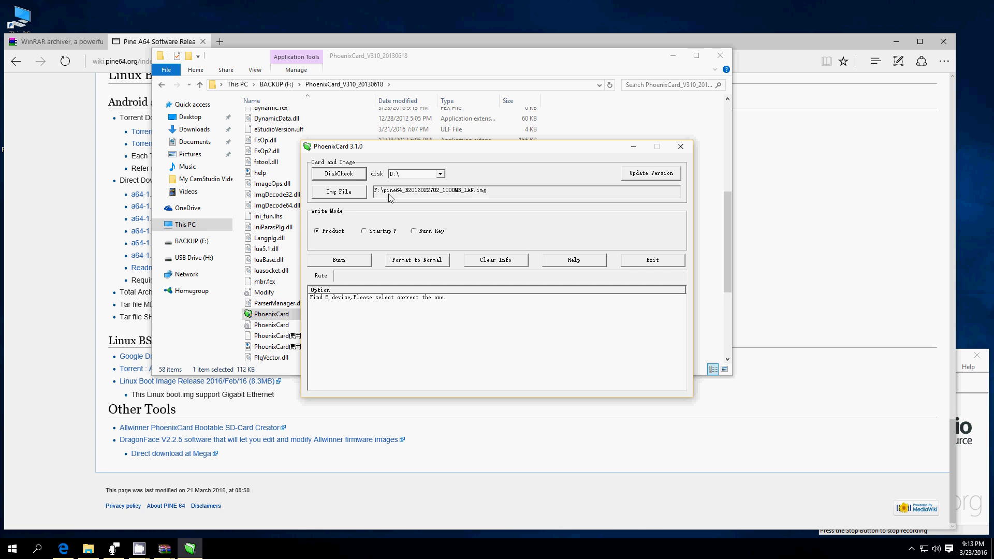
pyautogui.moveTo(422, 201)
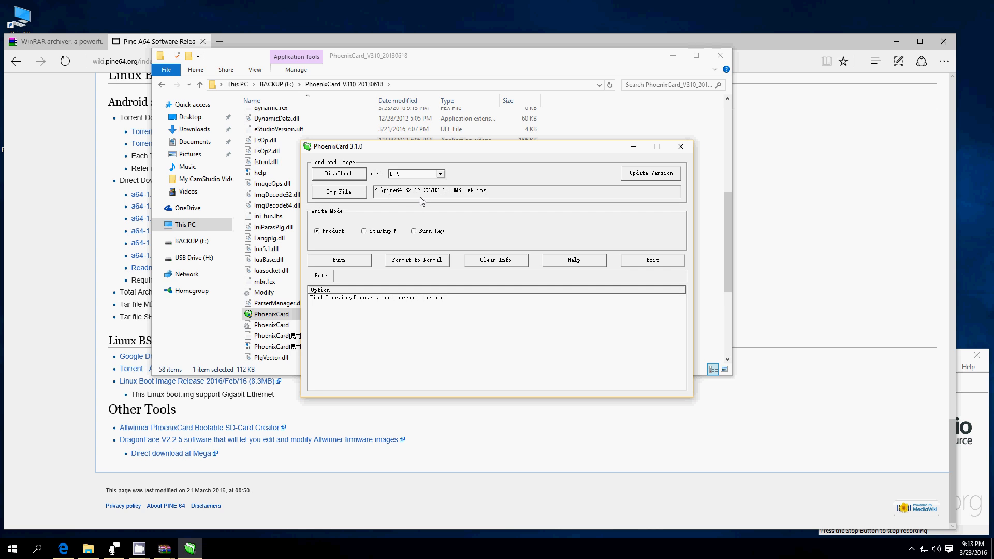
pyautogui.moveTo(403, 181)
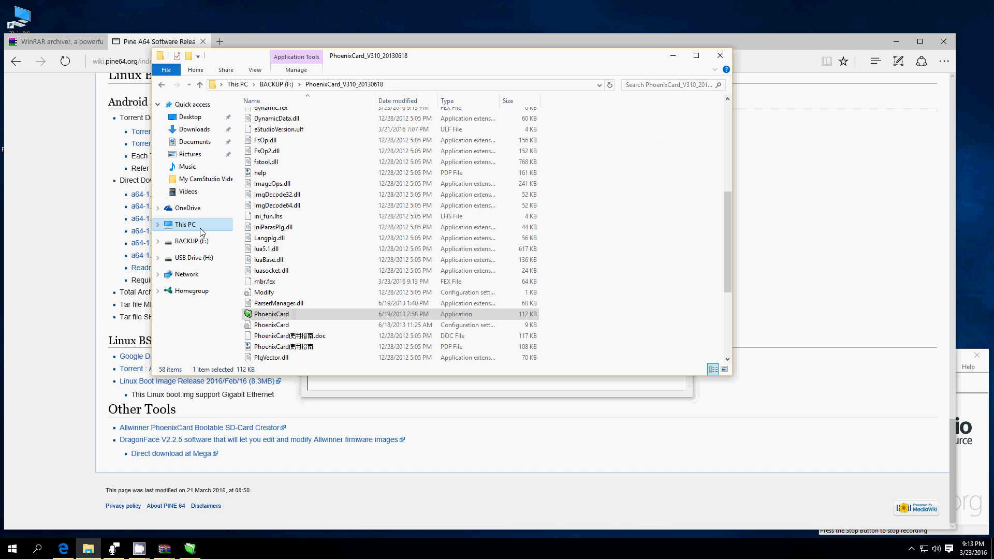
# Step: Check in This PC that USB Drive (H:) shows 29.7 GB free of 29.7 GB
pyautogui.click(184, 224)
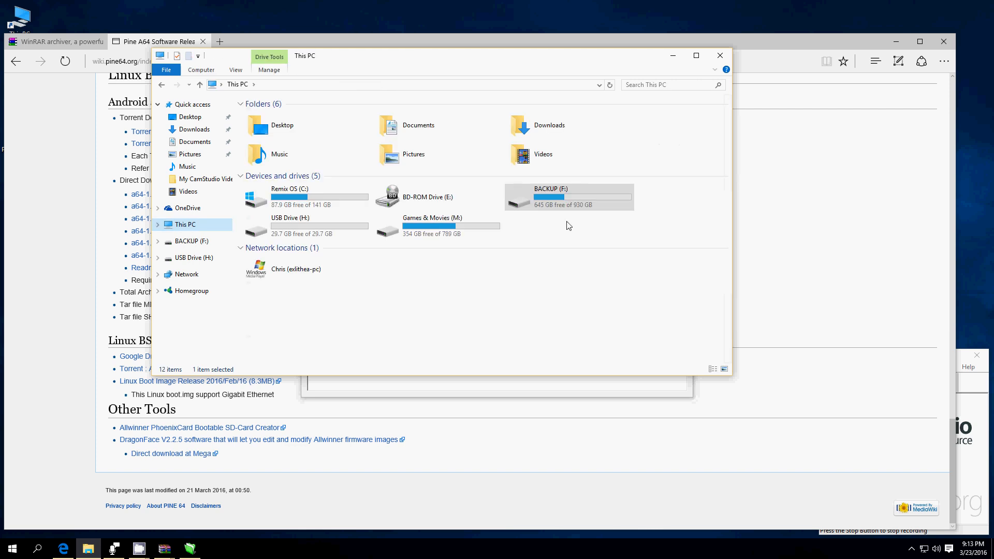
pyautogui.moveTo(291, 224)
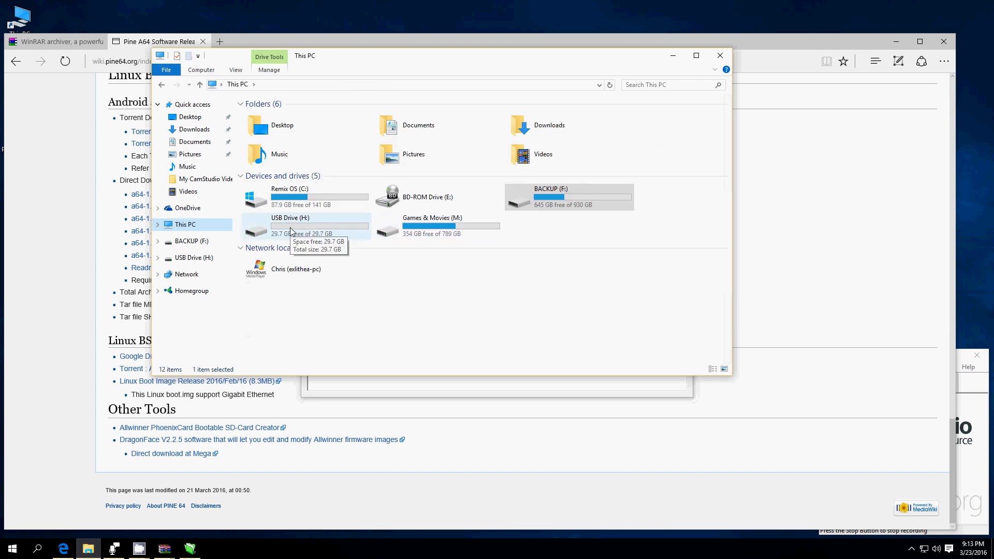
pyautogui.click(584, 234)
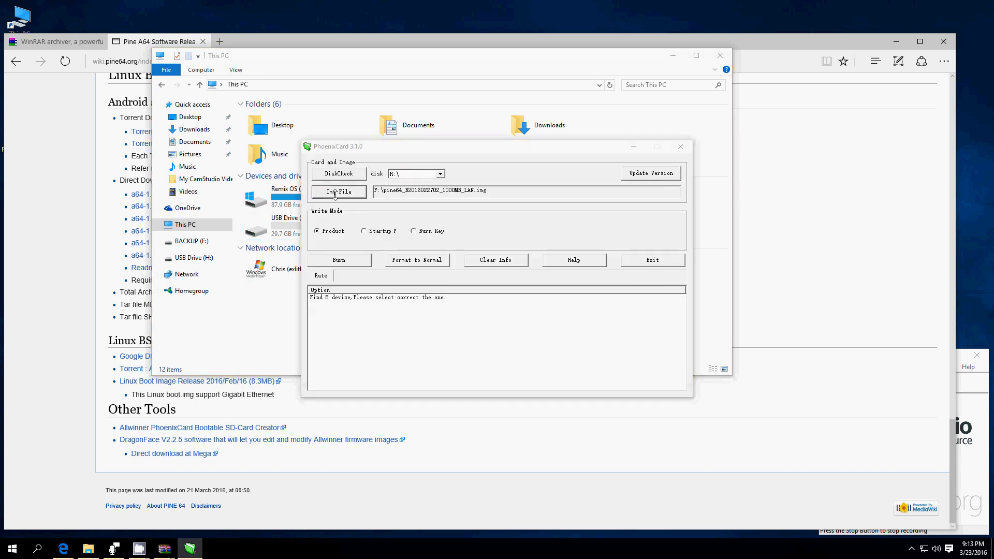
pyautogui.click(339, 192)
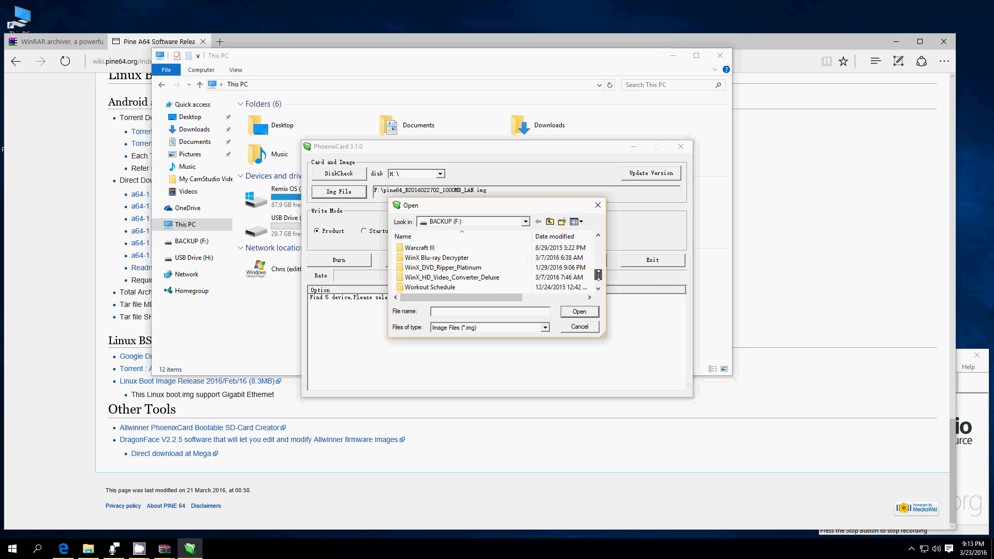
pyautogui.click(461, 287)
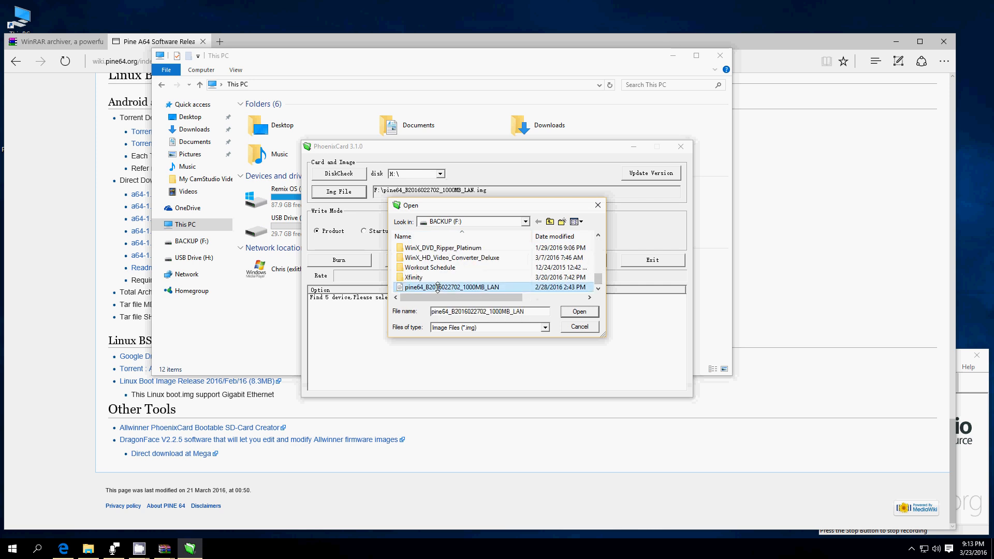
pyautogui.click(579, 312)
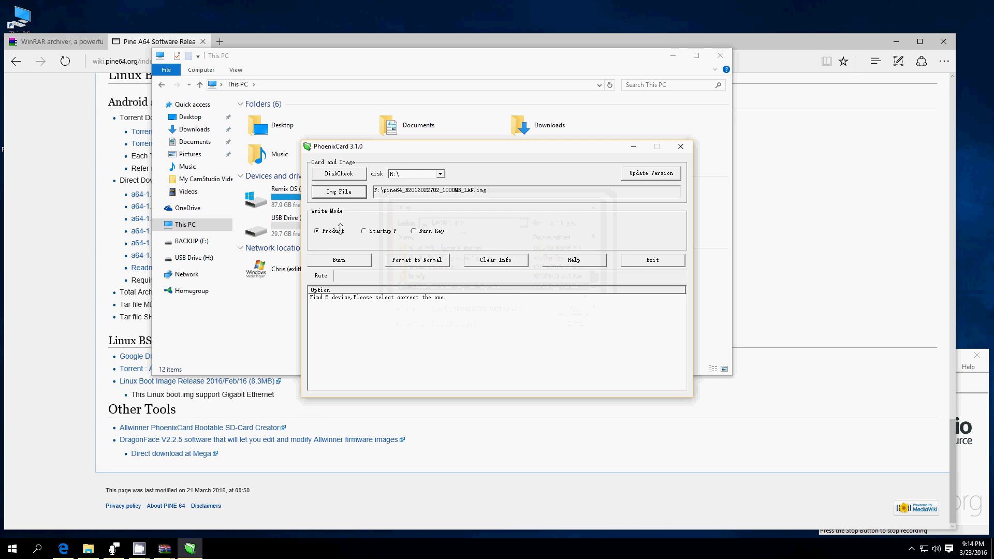
# Step: Switch the write mode to Startup and acknowledge the notice
pyautogui.click(364, 231)
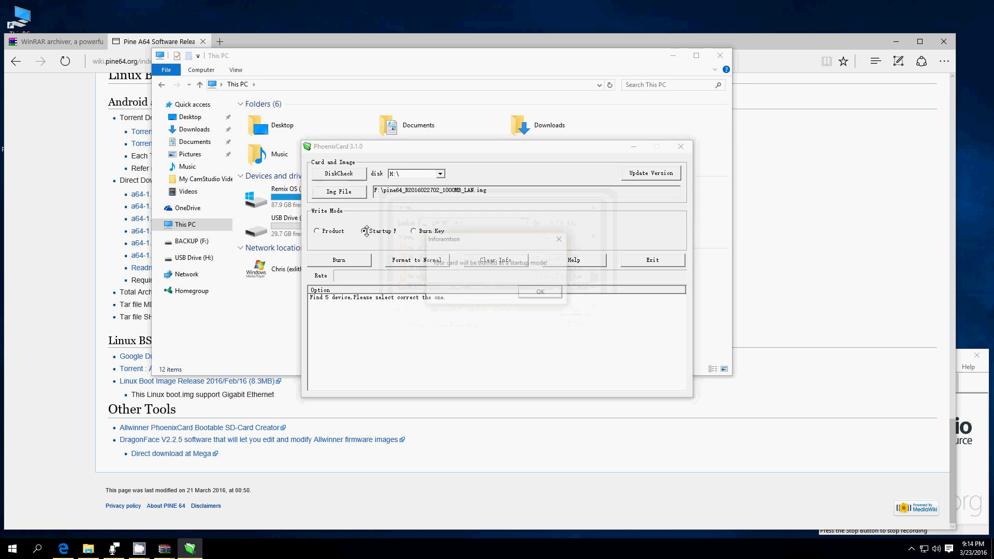
pyautogui.click(364, 231)
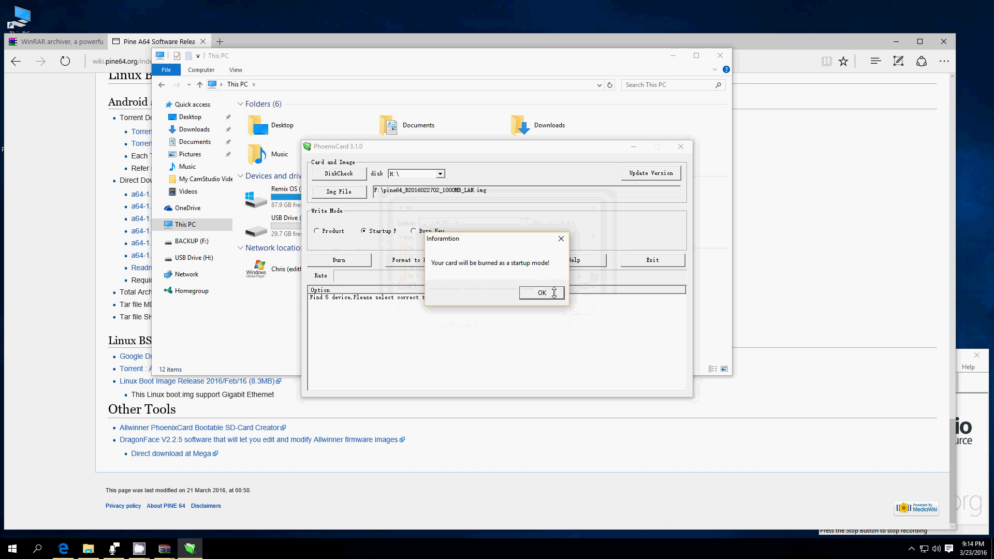
pyautogui.click(541, 292)
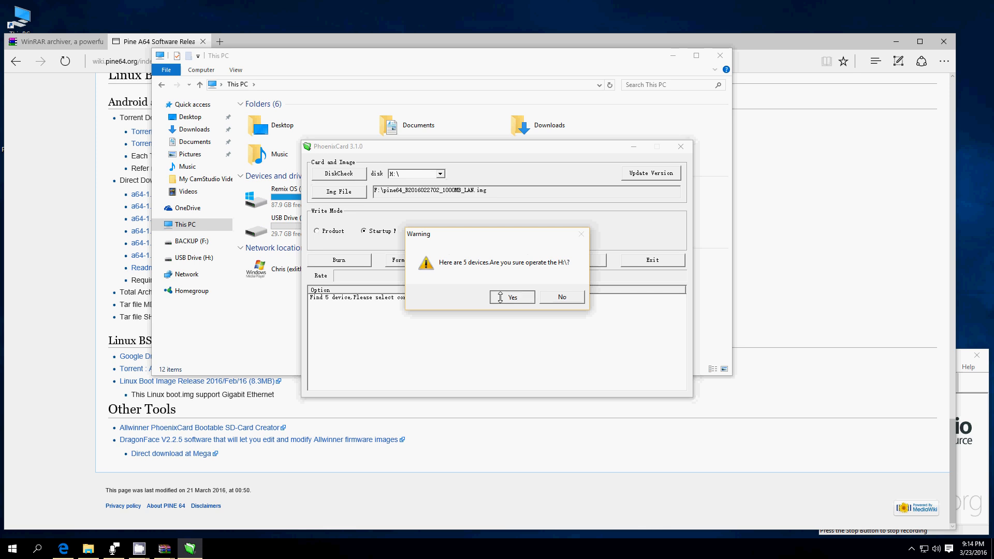
# Step: Confirm formatting drive H to normal mode and acknowledge the success message
pyautogui.click(511, 298)
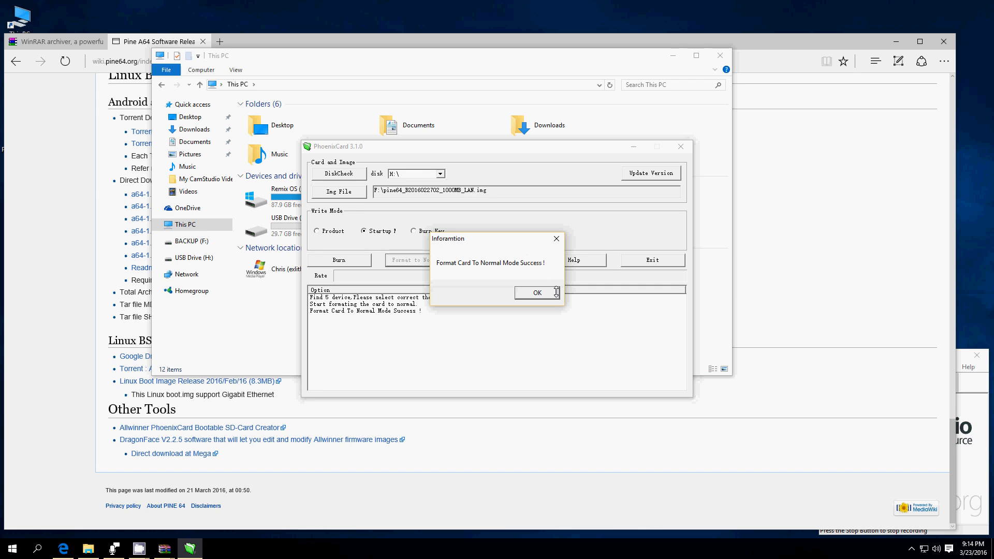
pyautogui.click(537, 291)
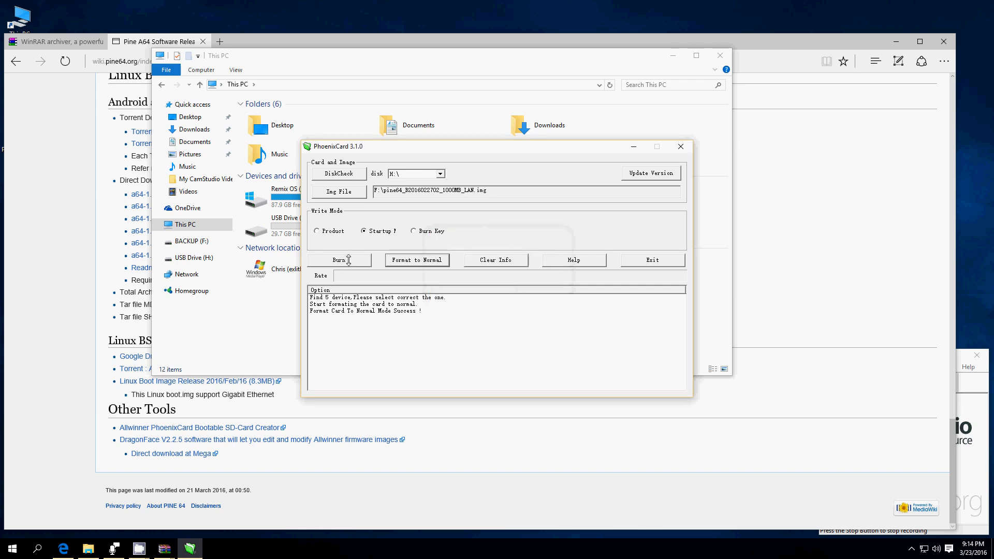
pyautogui.click(340, 260)
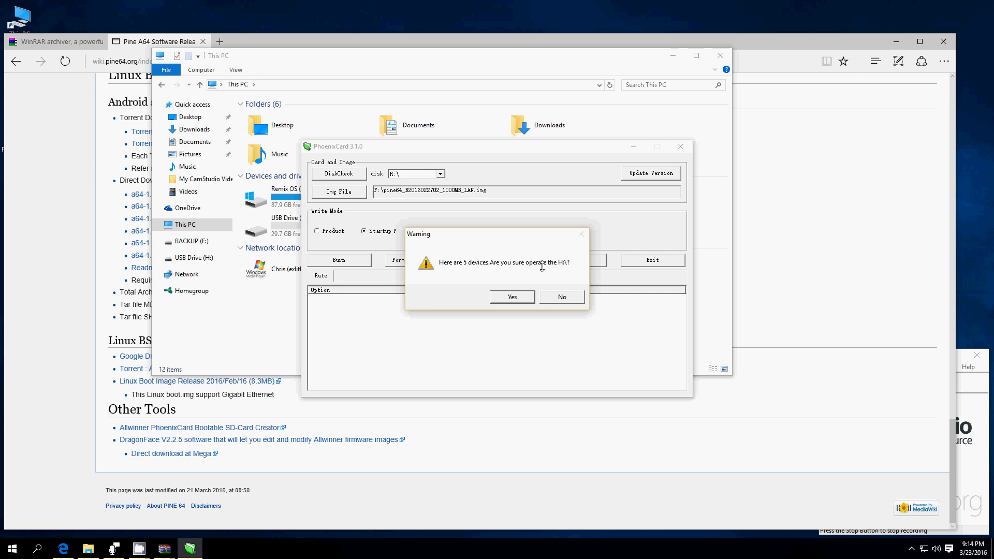
pyautogui.click(511, 296)
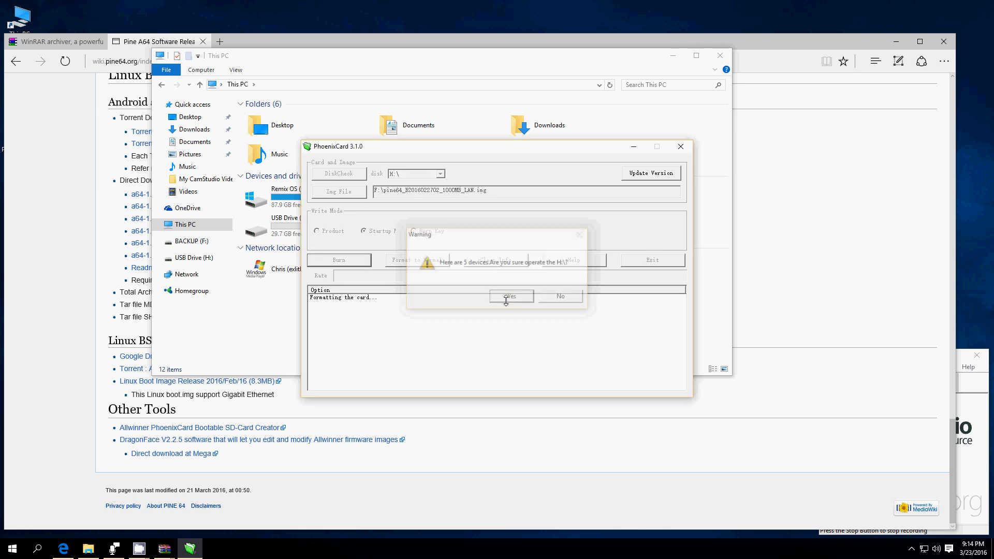
pyautogui.click(511, 296)
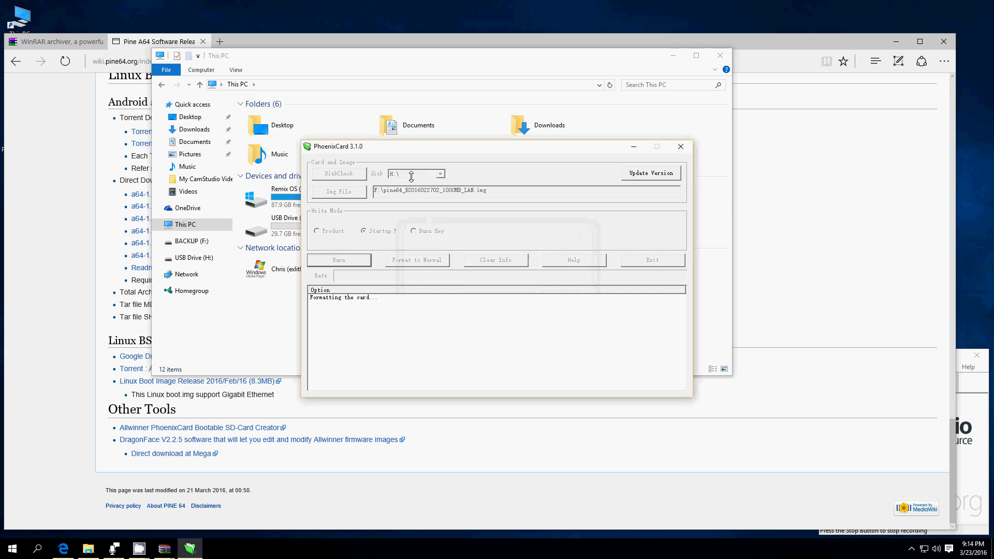
pyautogui.moveTo(529, 223)
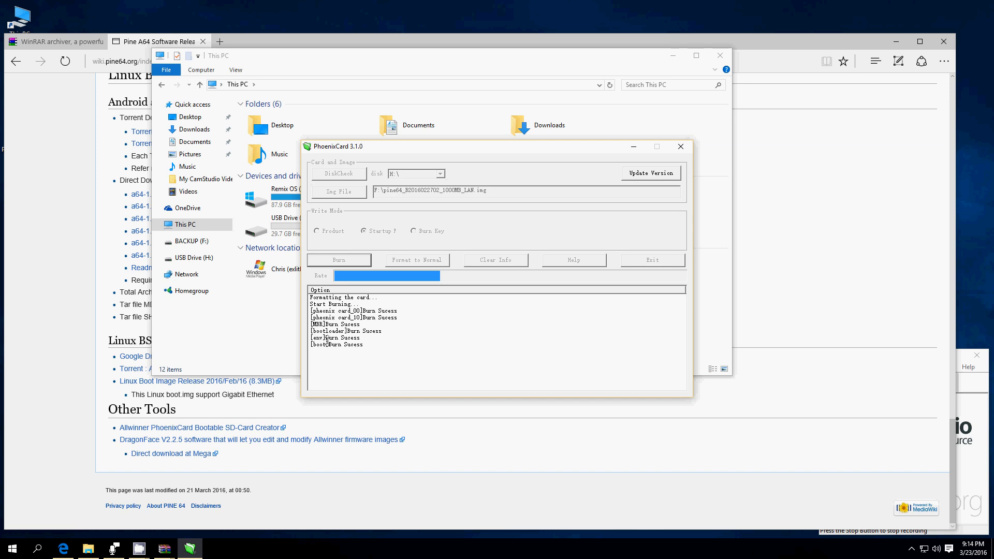
pyautogui.moveTo(382, 350)
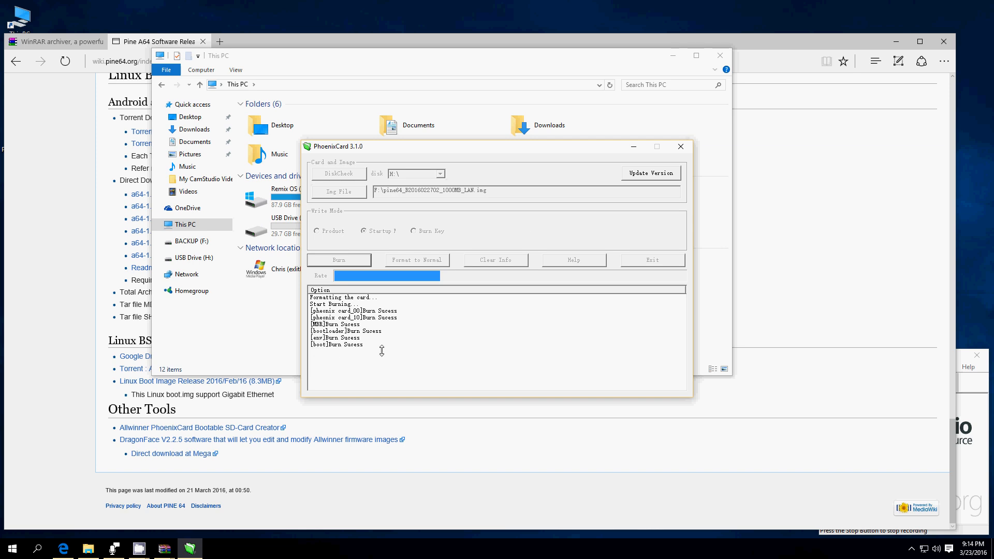
pyautogui.moveTo(533, 223)
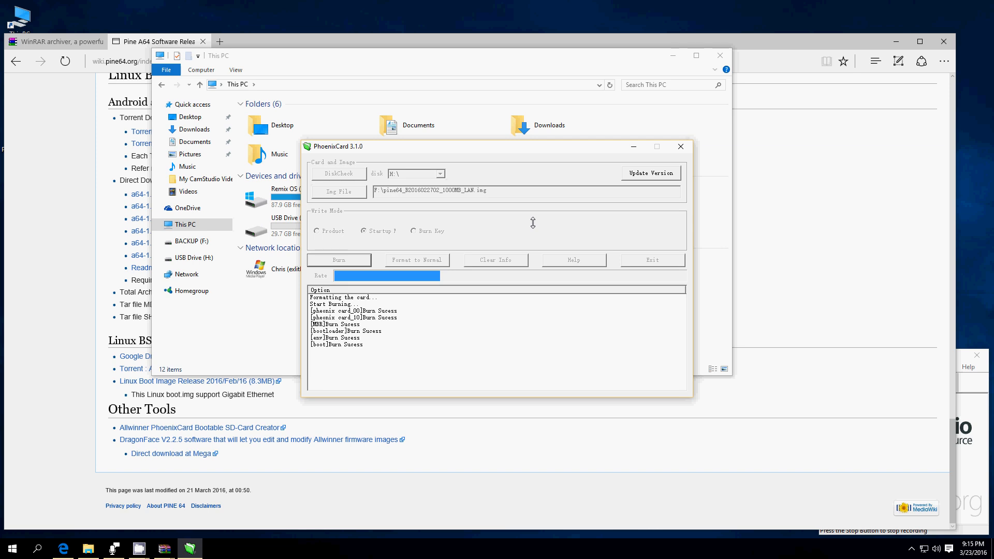
pyautogui.moveTo(445, 323)
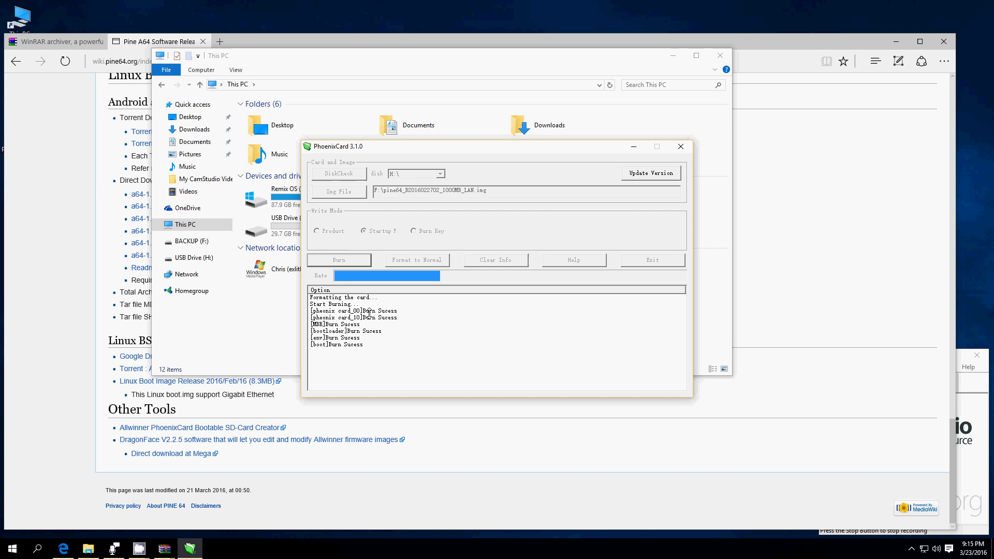
pyautogui.moveTo(405, 363)
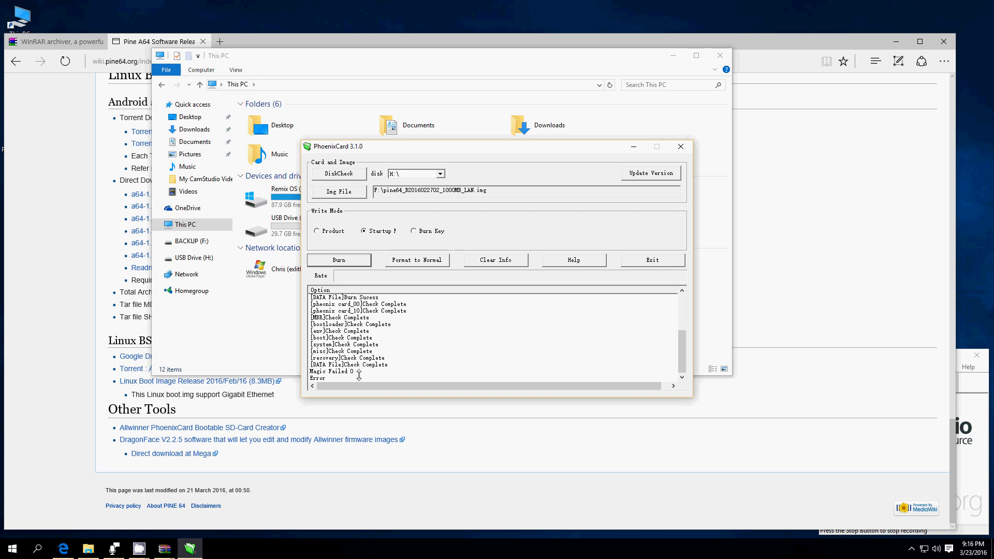
pyautogui.moveTo(371, 376)
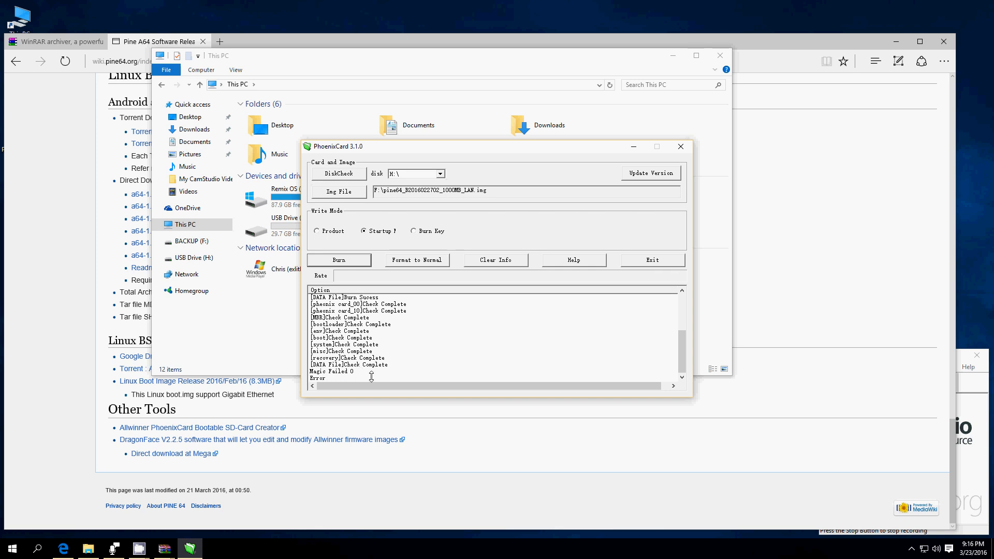
# Step: Format drive H back to normal mode and acknowledge the success message
pyautogui.click(416, 260)
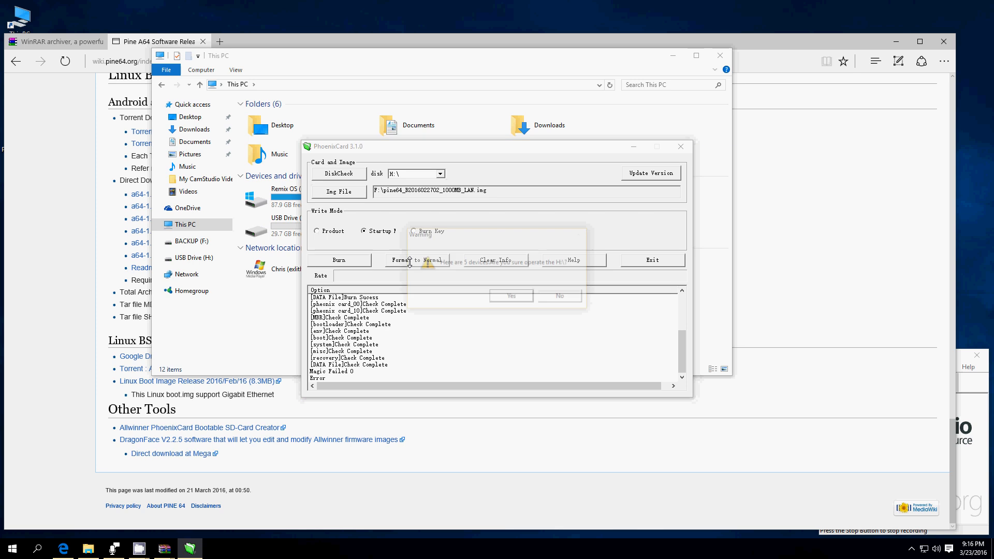
pyautogui.click(511, 296)
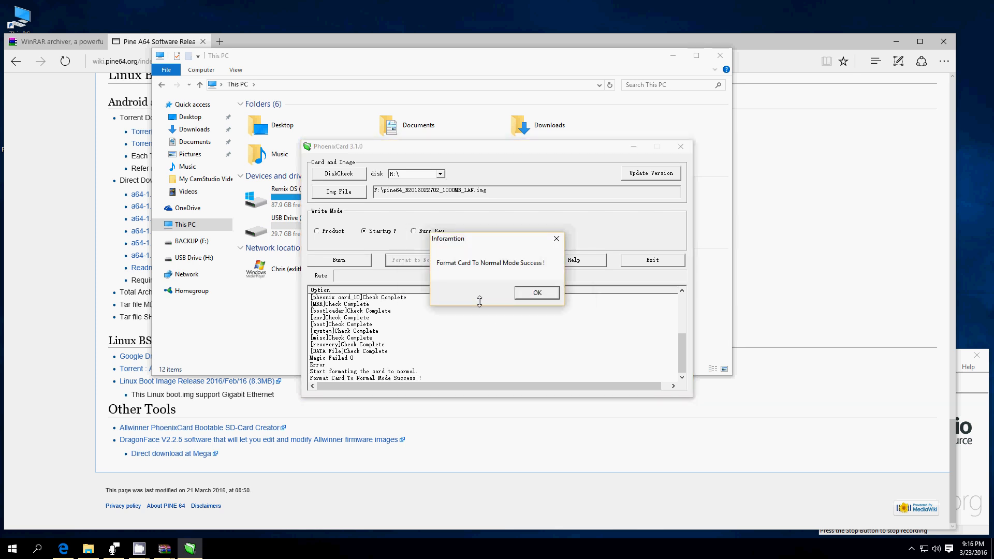
pyautogui.click(536, 292)
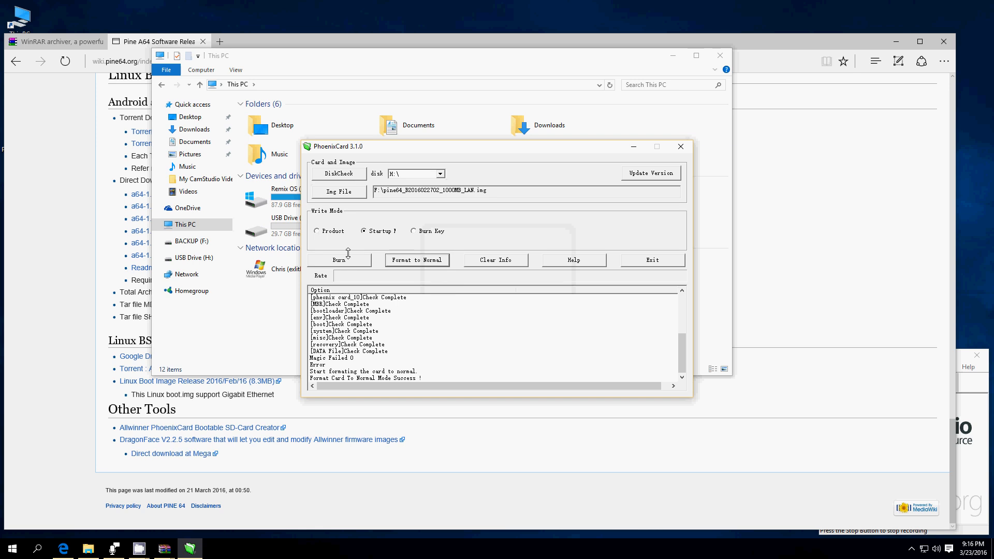
# Step: Burn the image to drive H, which ends with a card preprocess failure
pyautogui.click(339, 259)
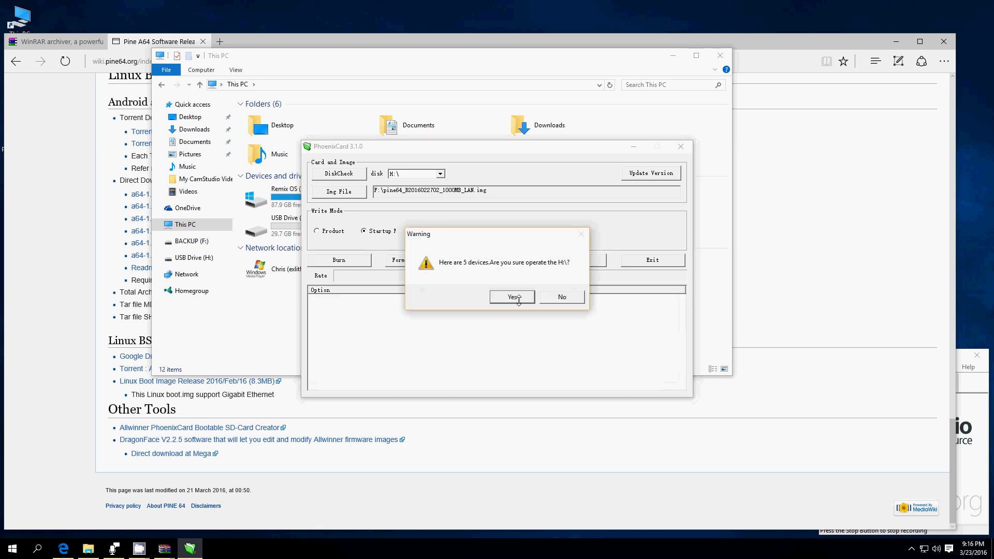
pyautogui.click(511, 297)
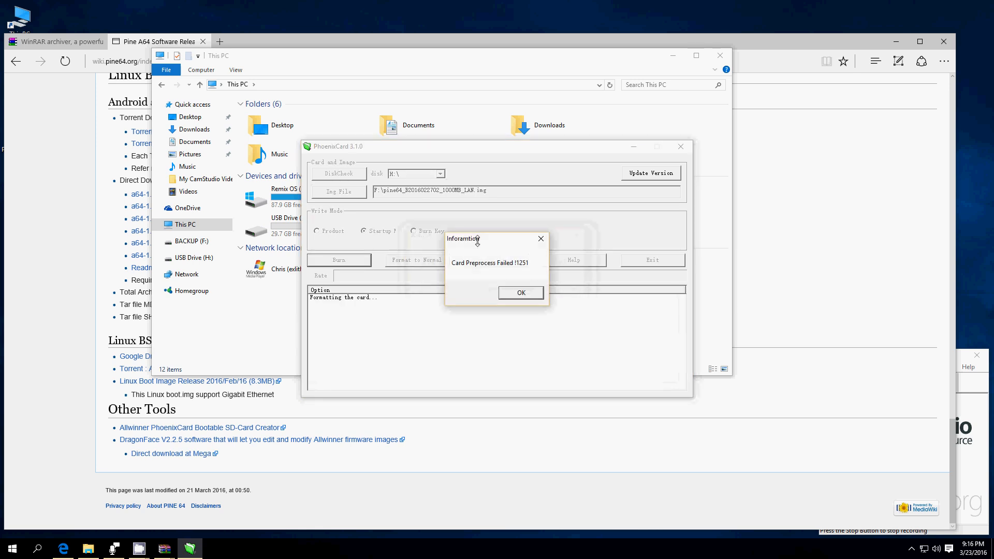
pyautogui.click(520, 292)
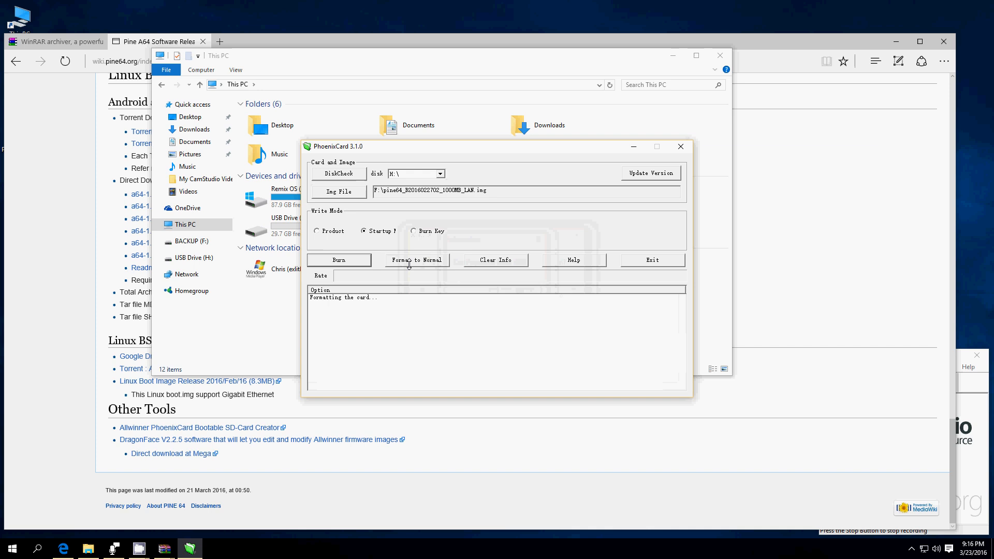
# Step: Retry formatting drive H to normal mode, which fails with an error
pyautogui.click(417, 259)
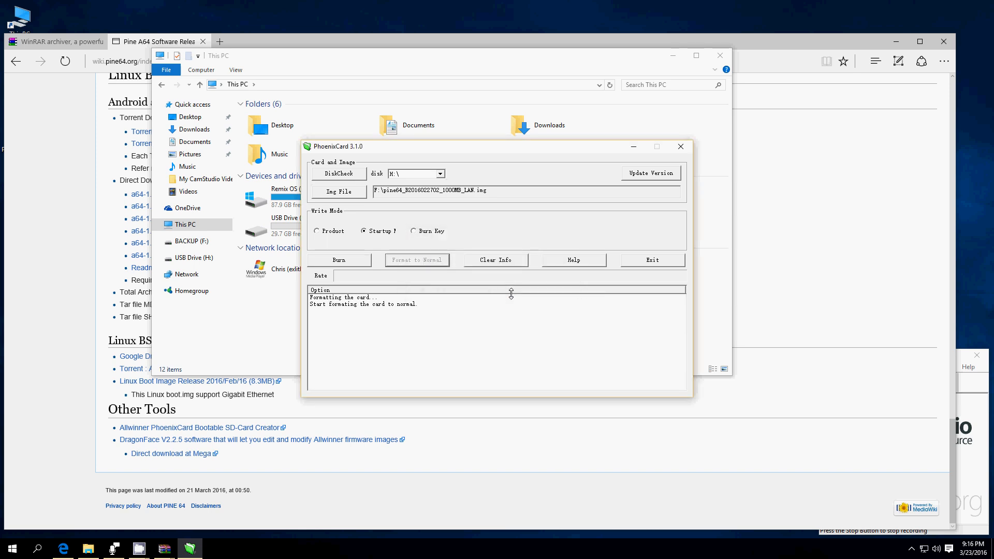
pyautogui.click(416, 259)
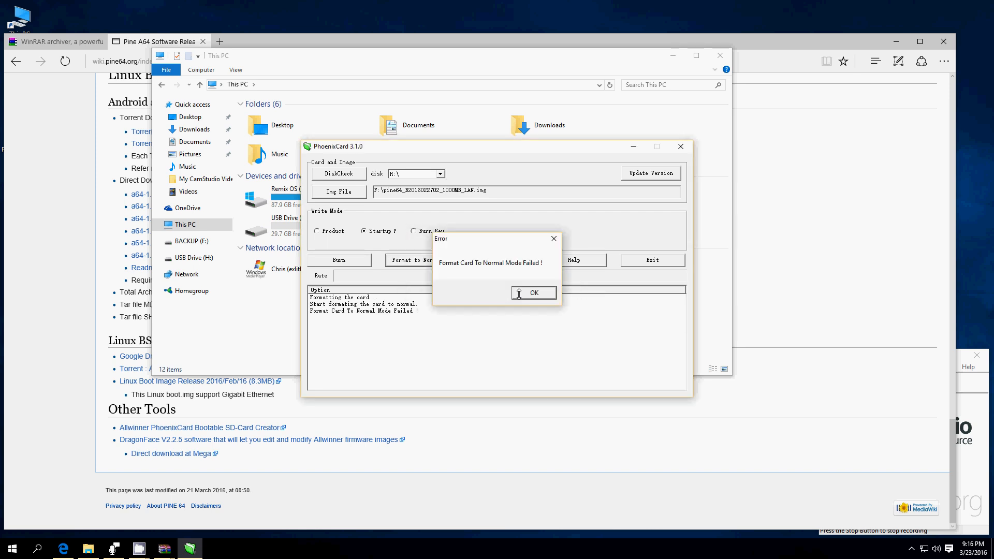
pyautogui.click(534, 292)
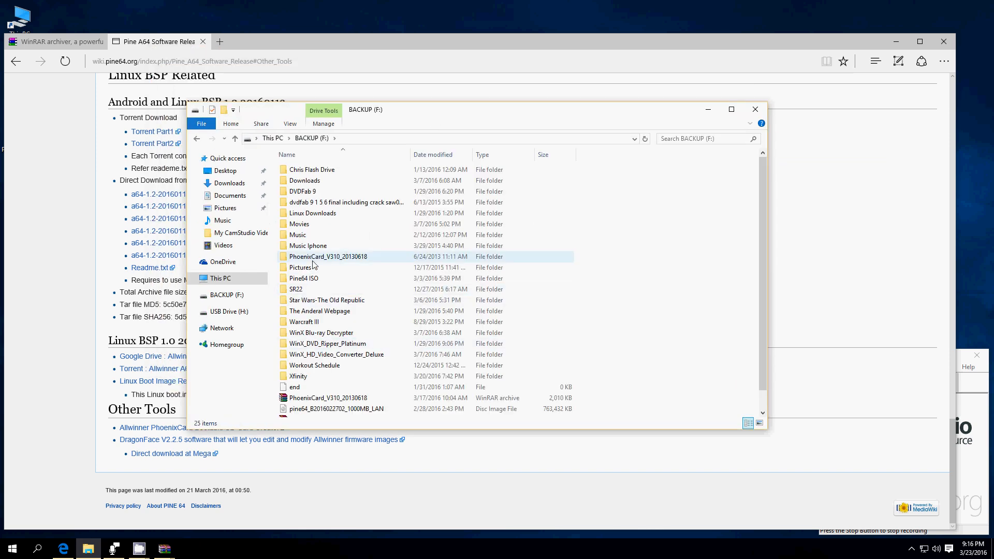
# Step: Relaunch PhoenixCard.exe from the PhoenixCard_V310_20130618 folder
pyautogui.doubleClick(327, 257)
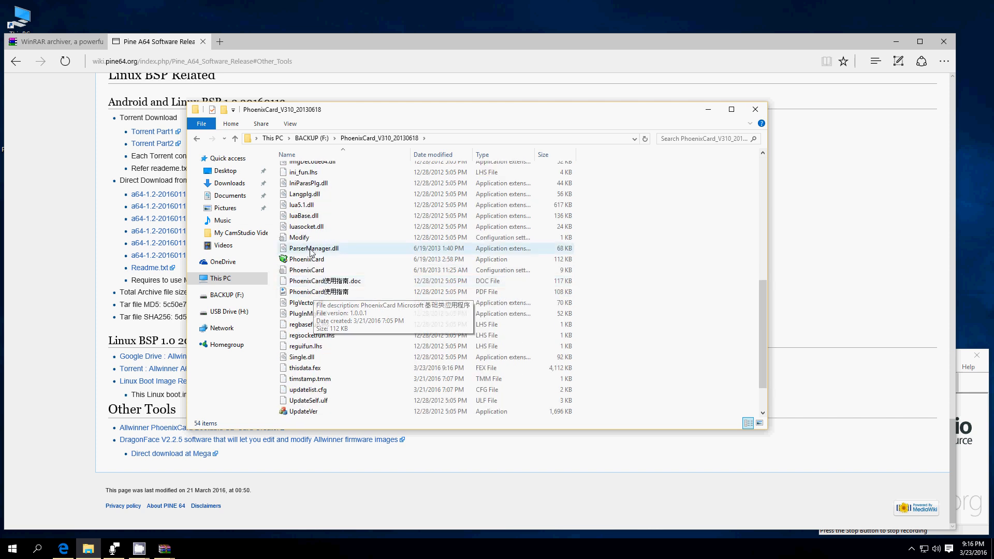
pyautogui.click(306, 259)
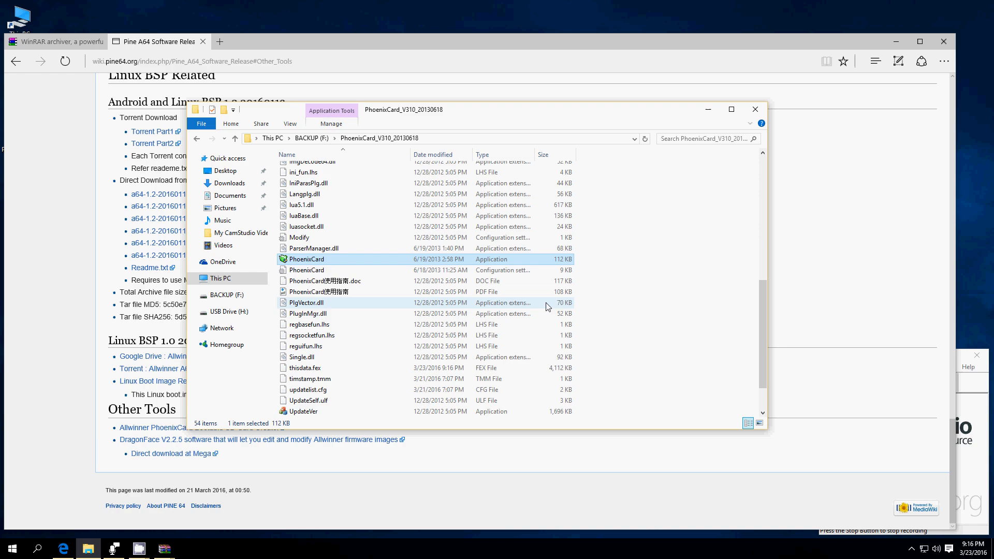
pyautogui.doubleClick(306, 259)
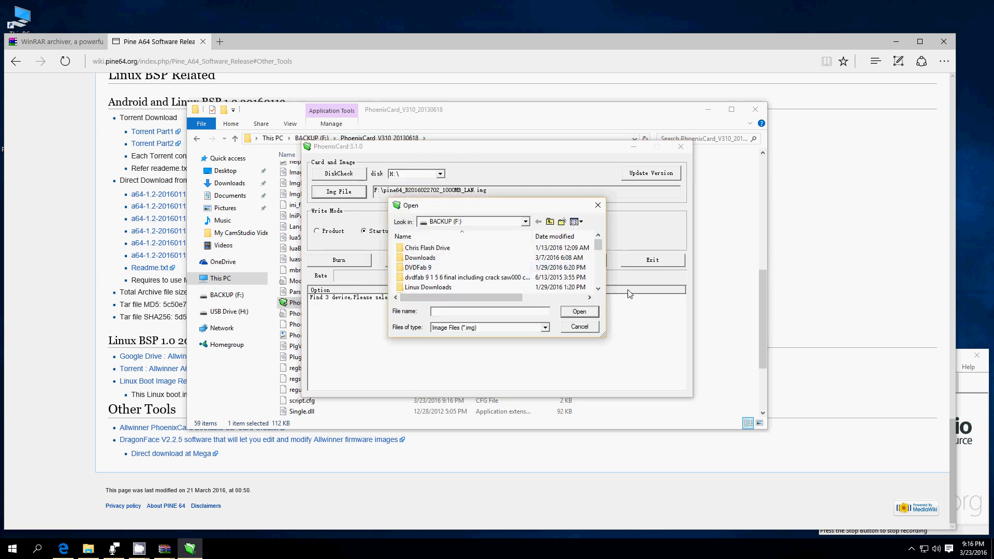
pyautogui.click(447, 287)
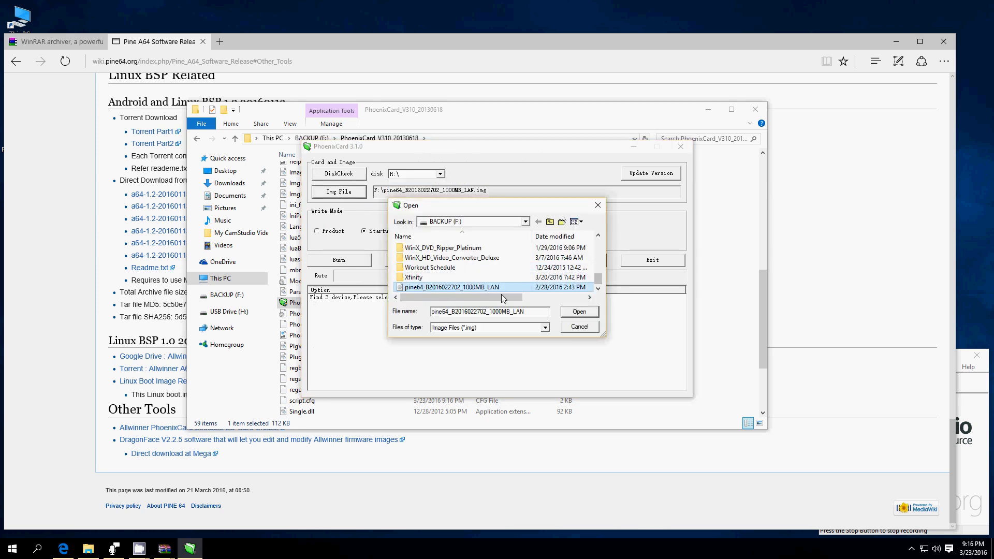
pyautogui.click(580, 311)
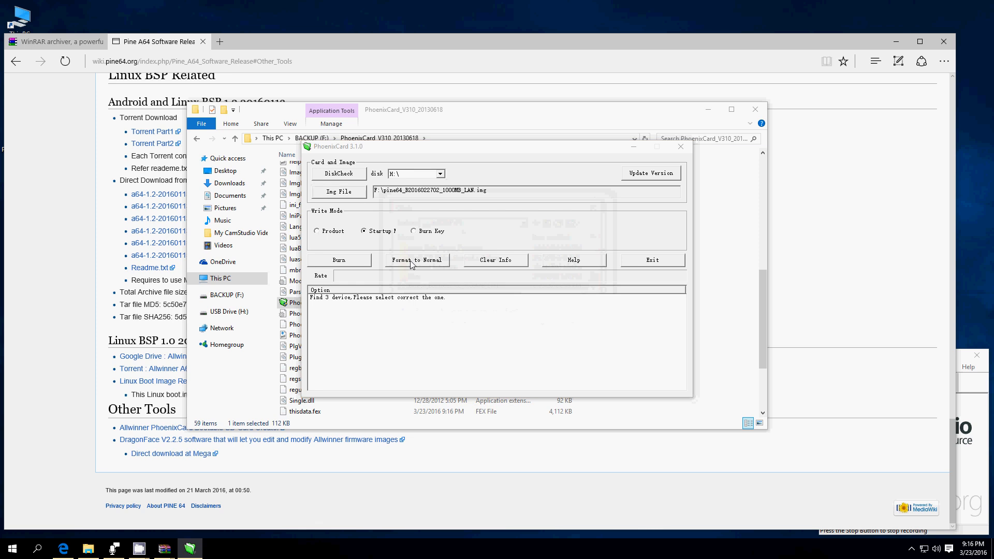
pyautogui.click(417, 260)
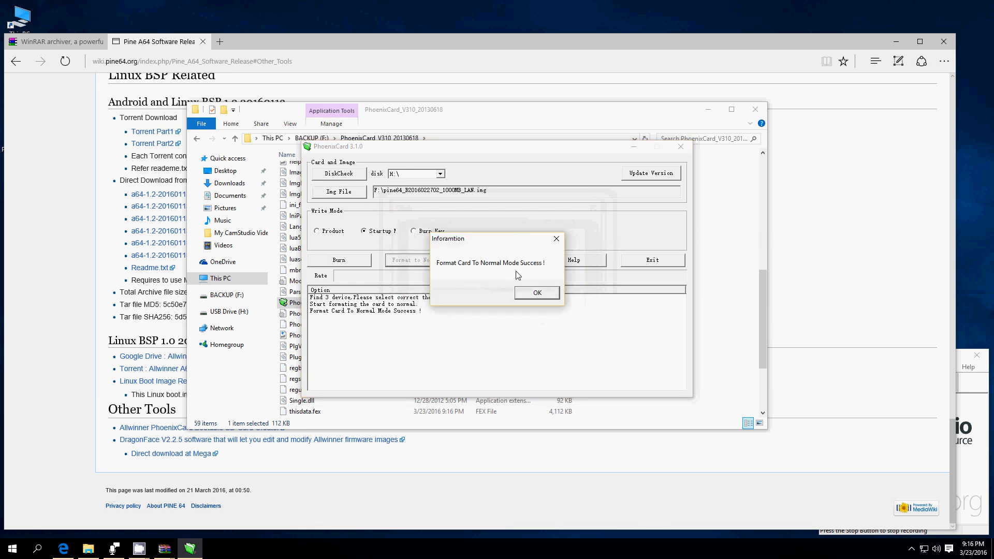
pyautogui.click(536, 292)
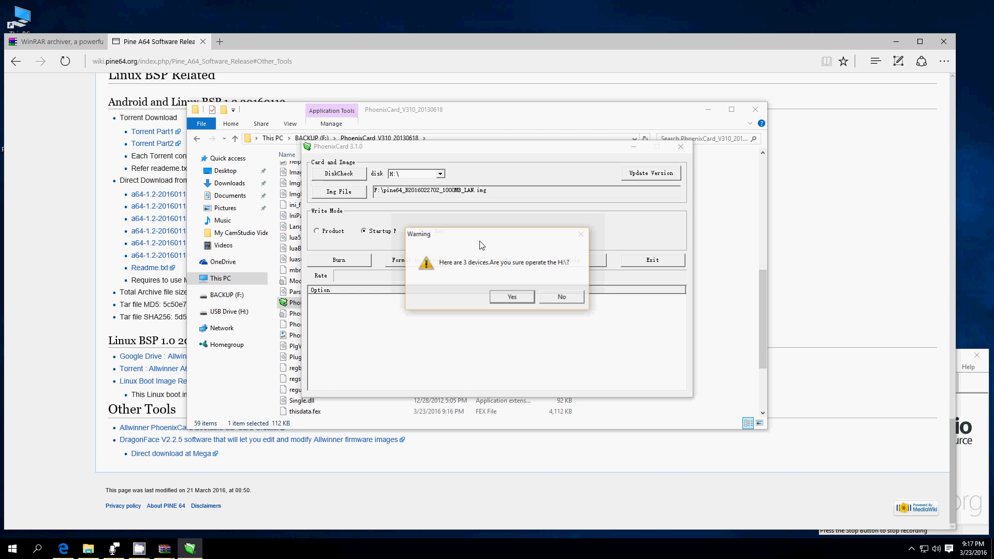
pyautogui.click(511, 296)
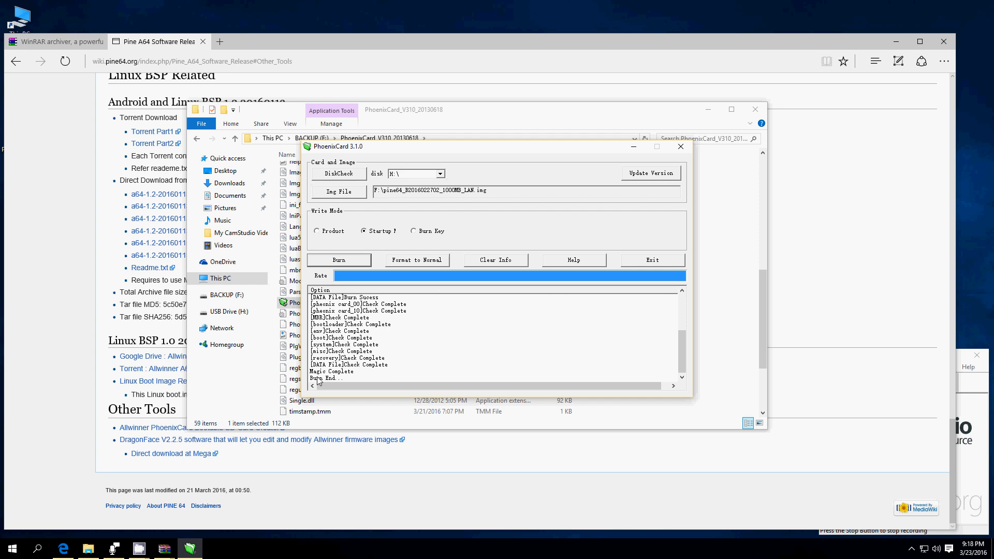
pyautogui.moveTo(345, 385)
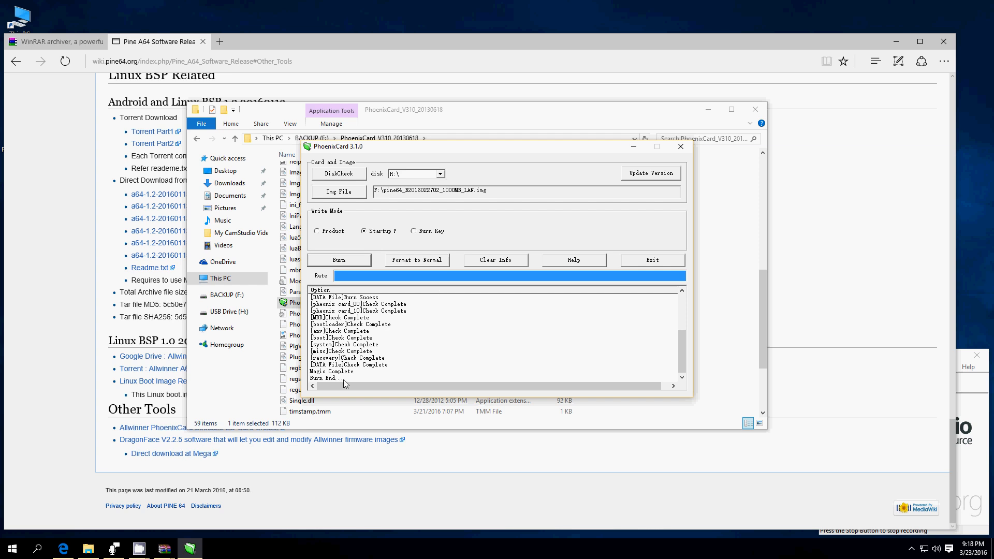
pyautogui.moveTo(623, 280)
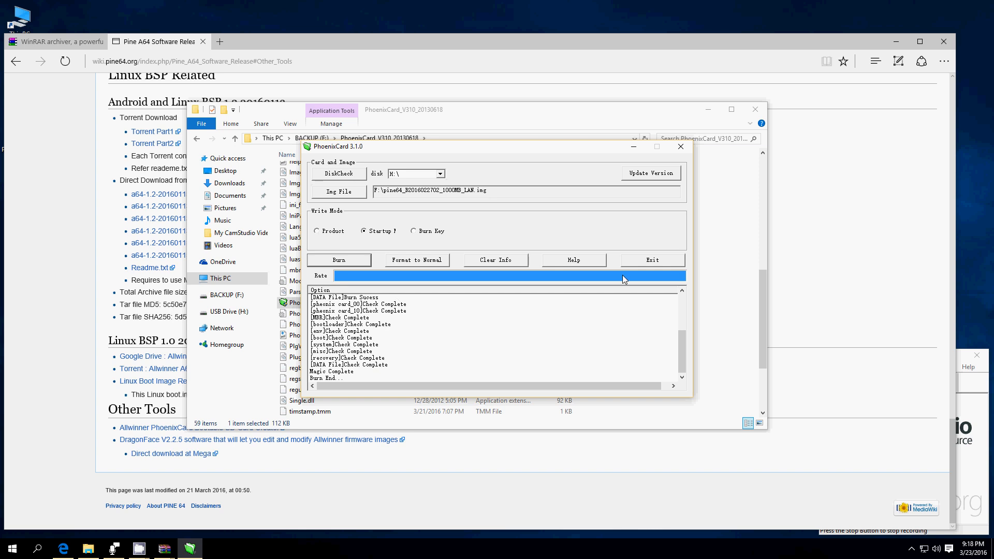
# Step: Exit PhoenixCard once the log shows Burn End
pyautogui.click(652, 260)
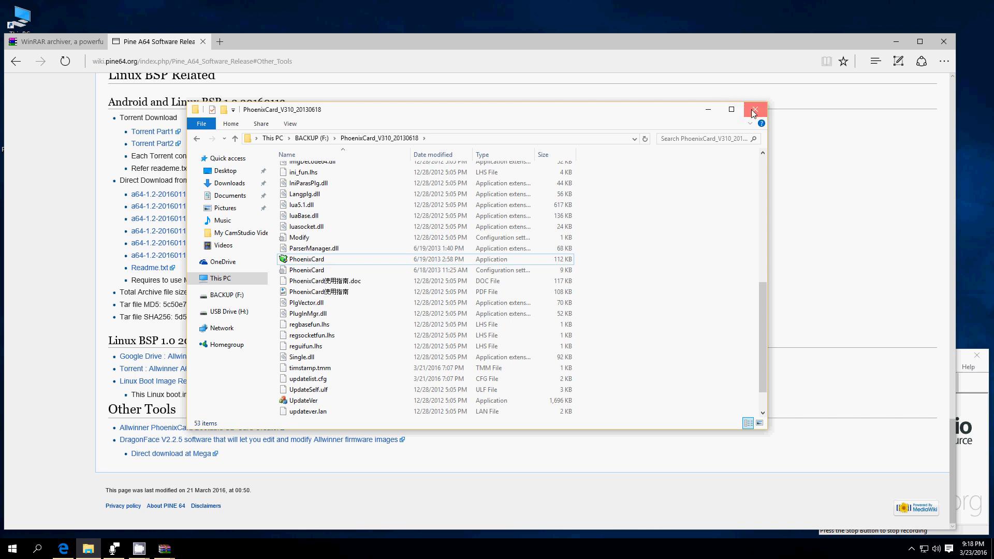
# Step: Close the PhoenixCard_V310_20130618 File Explorer window
pyautogui.click(754, 109)
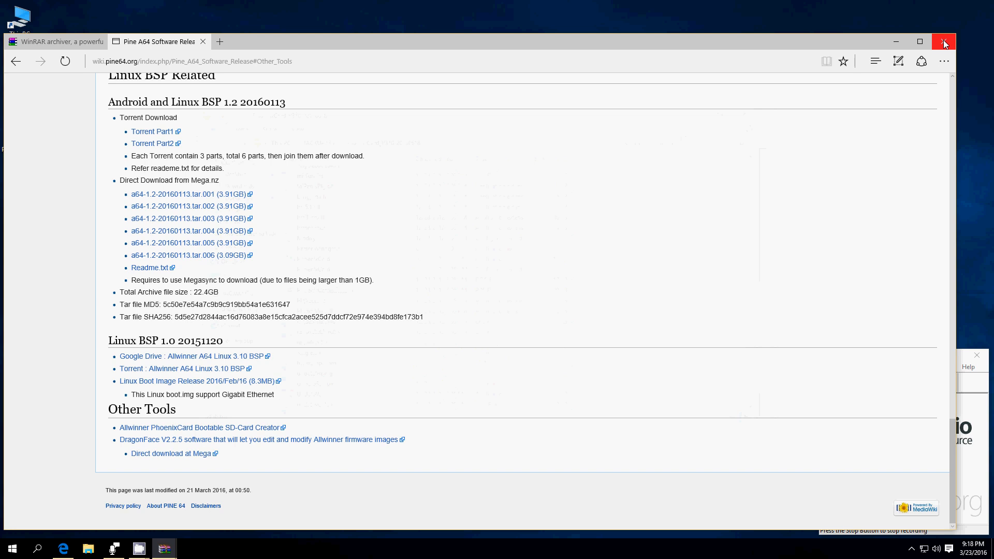